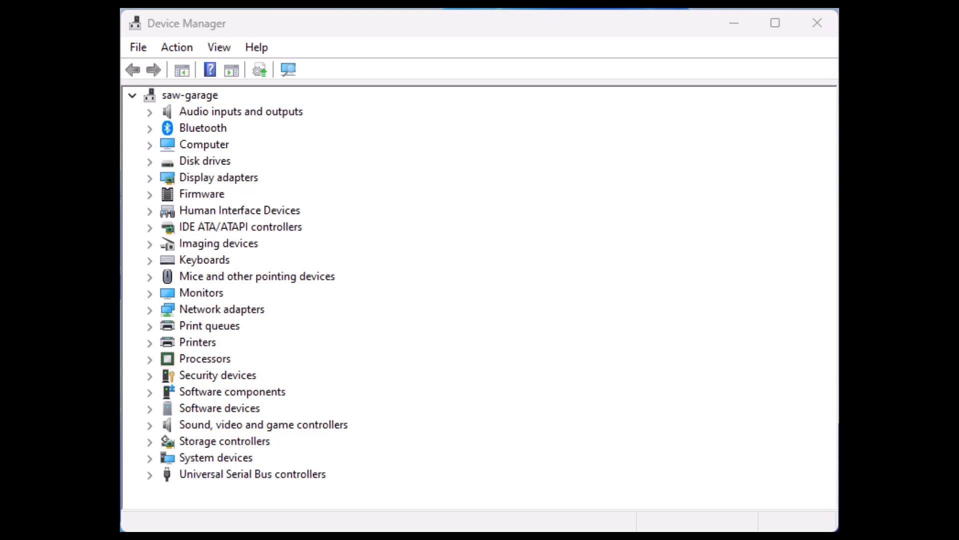
Scroll the Silicon Labs CP210x driver downloads page, then leave the browser for the desktop.
left_click(149, 325)
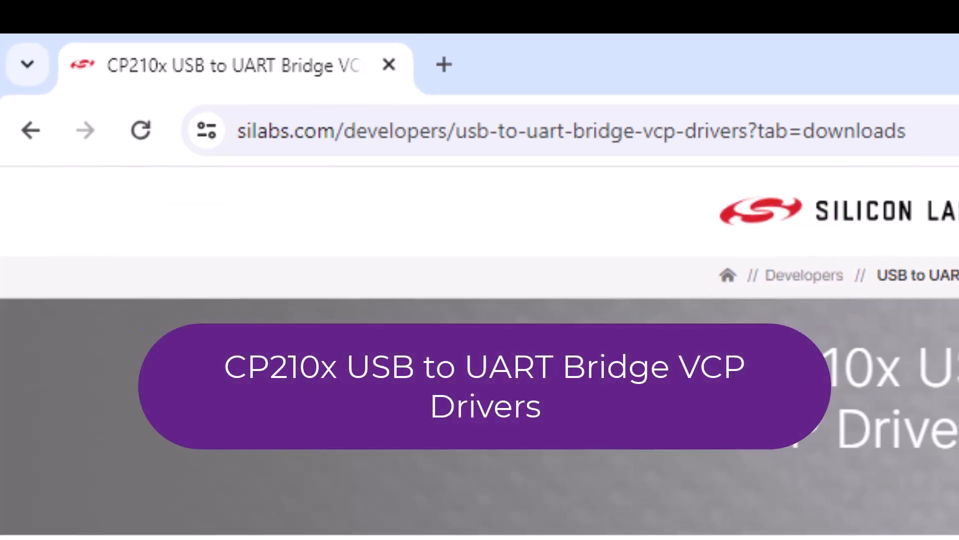
scroll("down", 3)
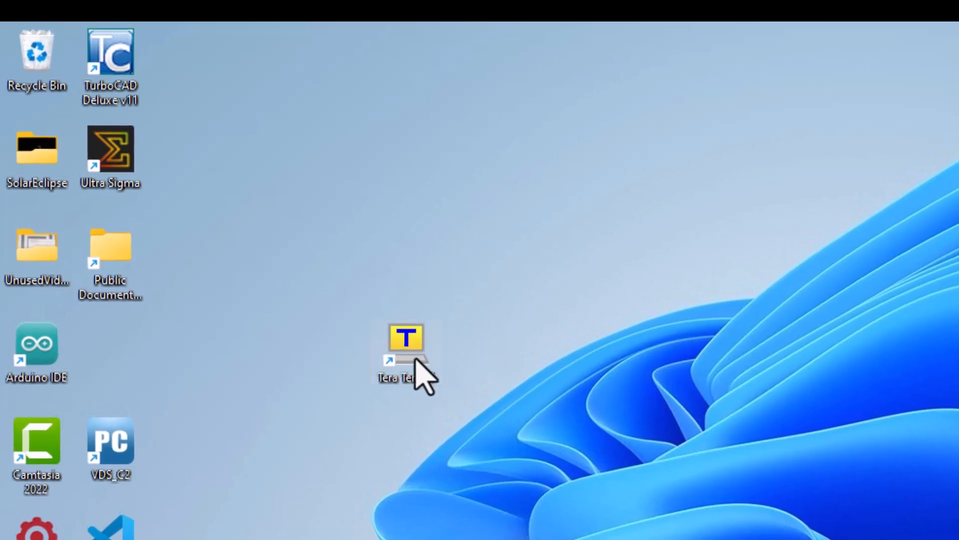
Launch Tera Term and open a serial session on COM3.
double_click(406, 337)
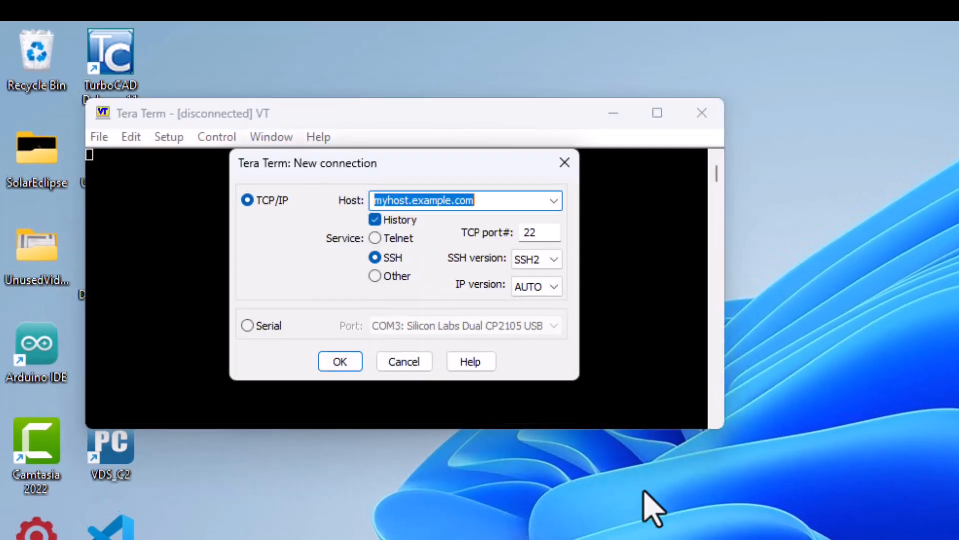
mouse_move(263, 349)
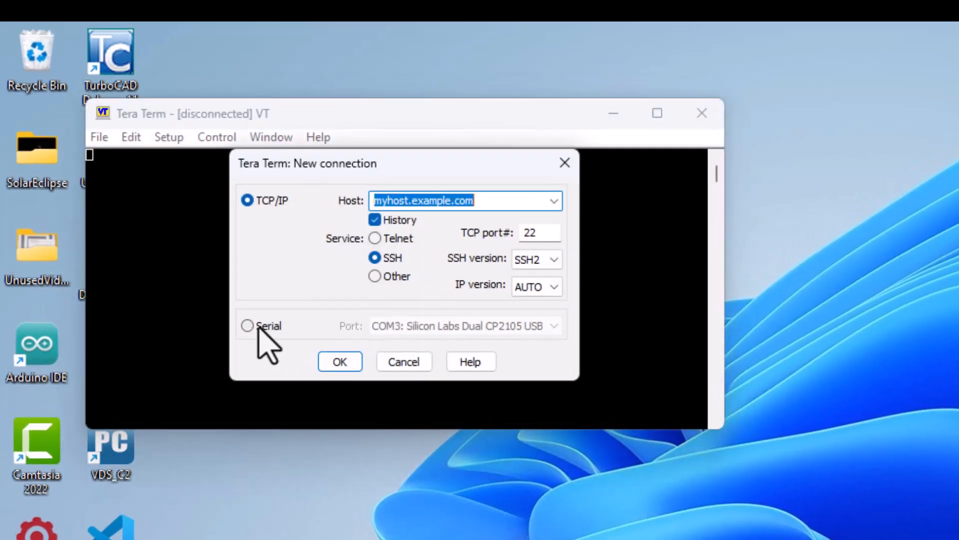
left_click(247, 324)
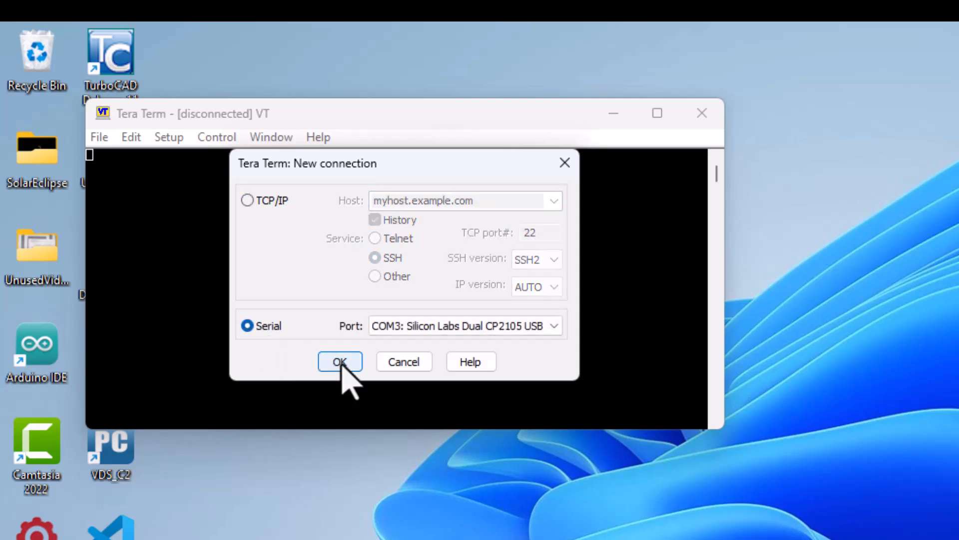
left_click(338, 361)
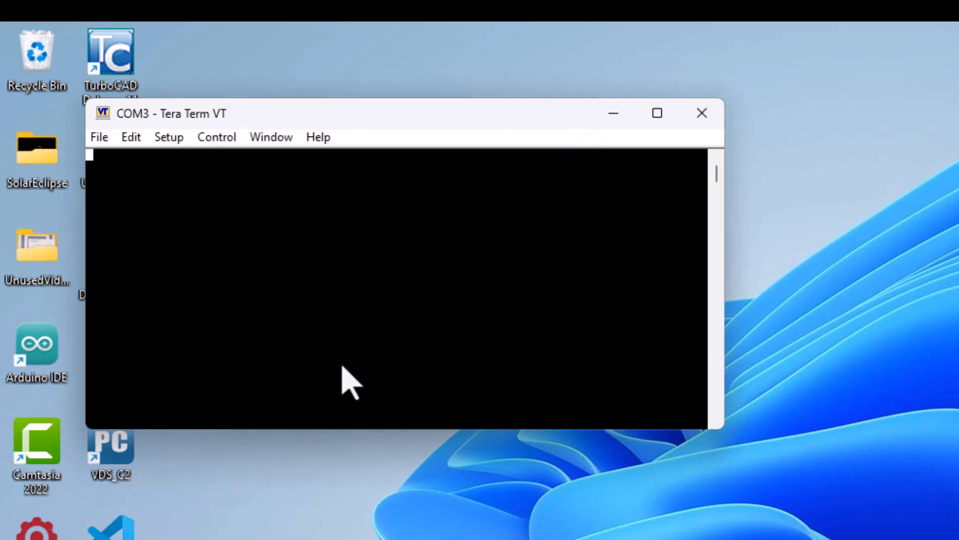
mouse_move(226, 208)
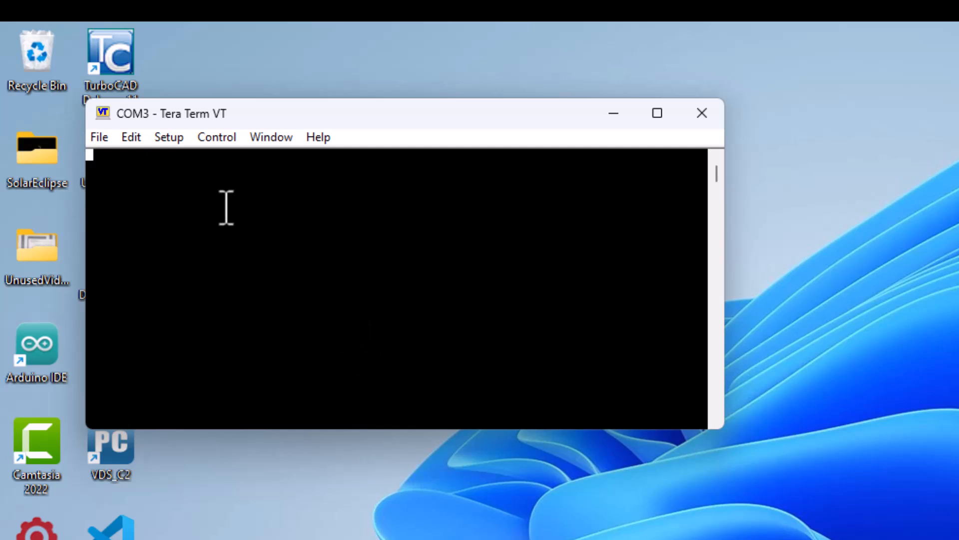
Open a second serial connection on COM4 from the File menu.
left_click(99, 136)
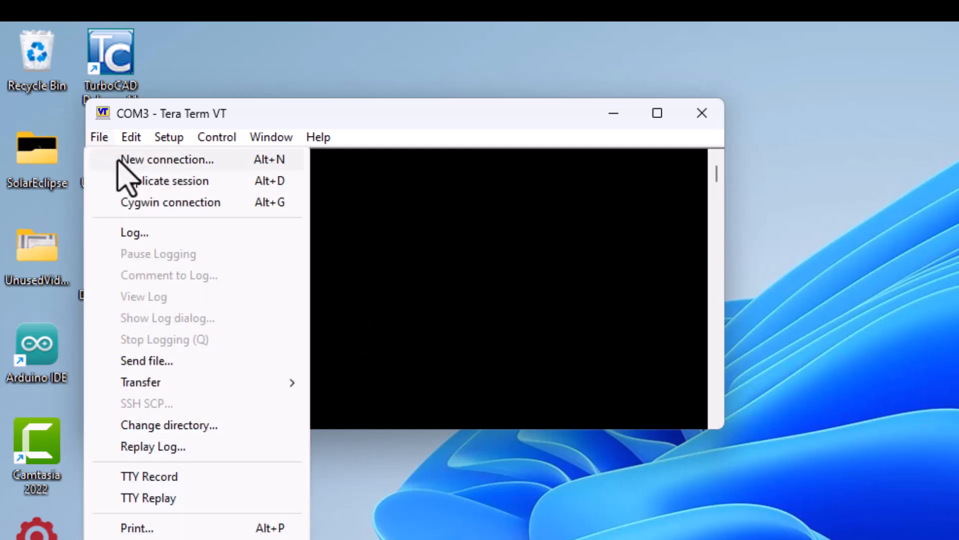
left_click(167, 159)
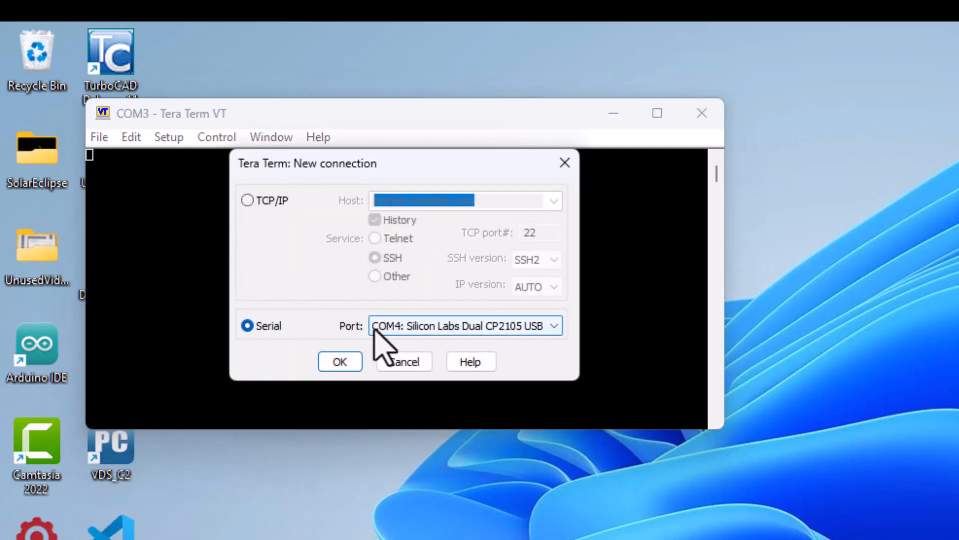
left_click(338, 362)
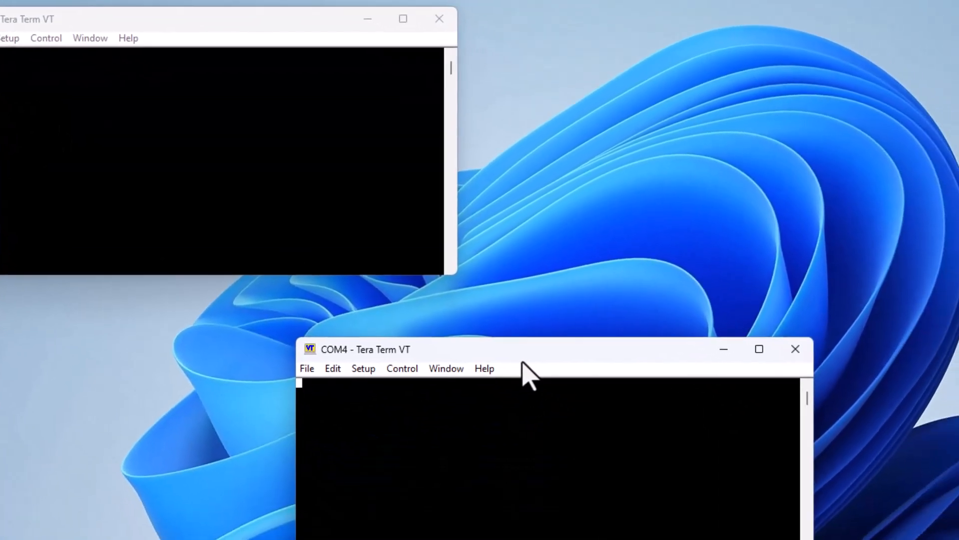
left_click(288, 49)
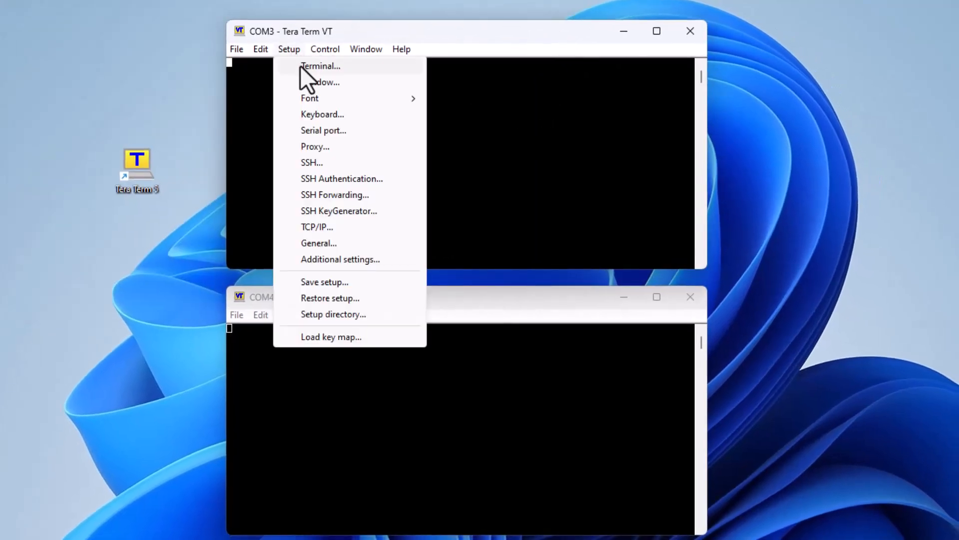
Set the COM3 session's serial port speed to 115200 baud.
left_click(323, 130)
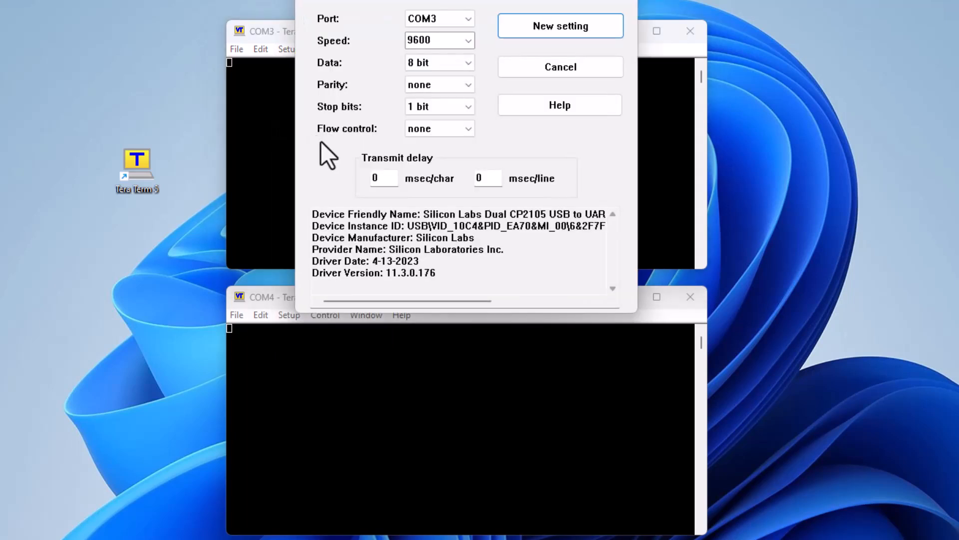
left_click(468, 41)
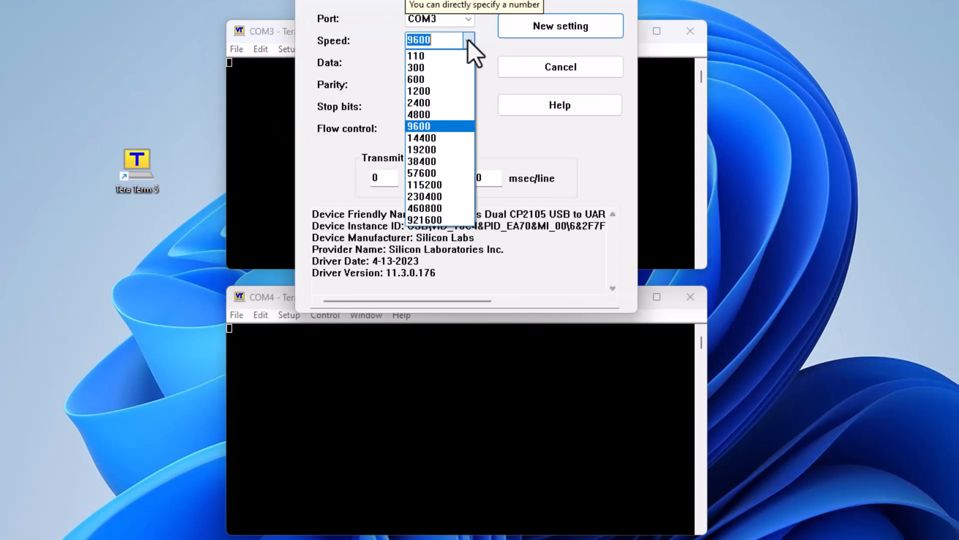
mouse_move(425, 185)
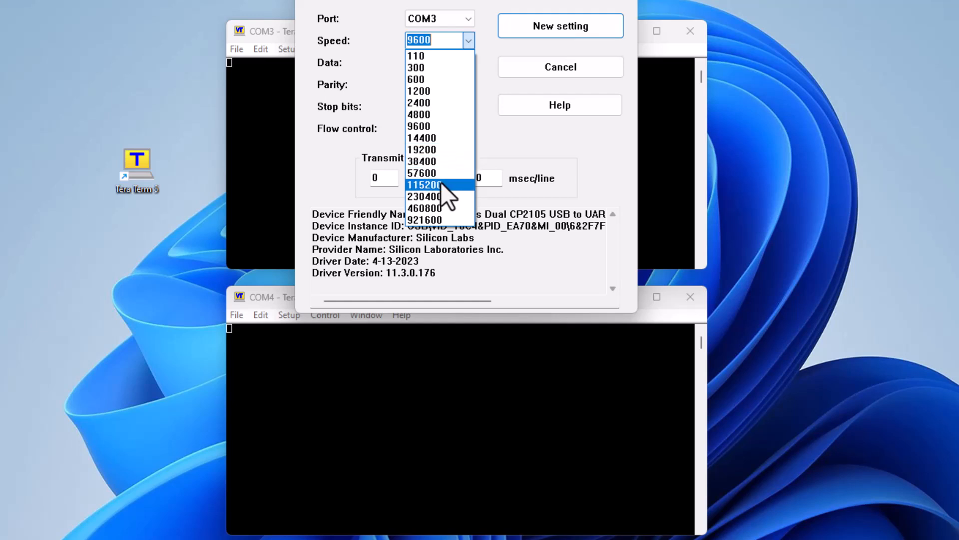
left_click(425, 184)
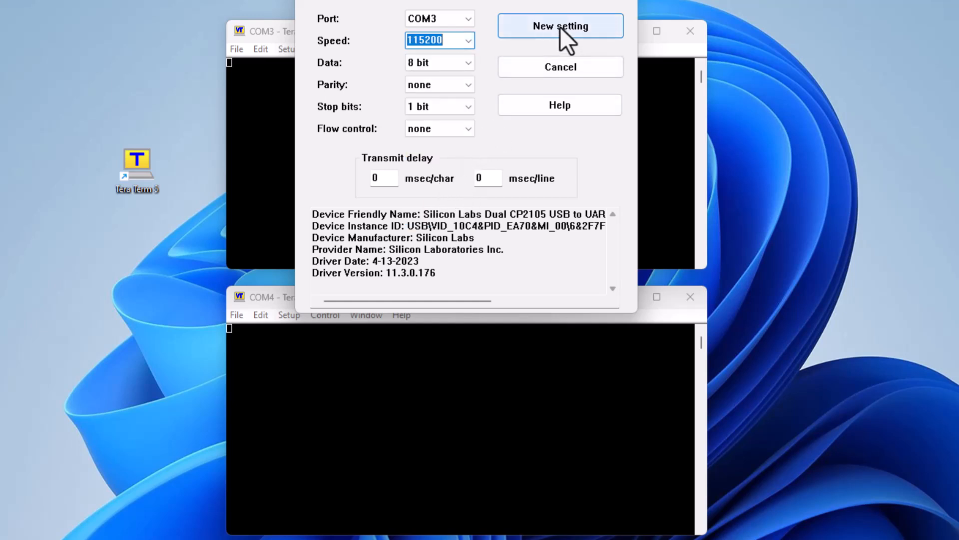
left_click(559, 25)
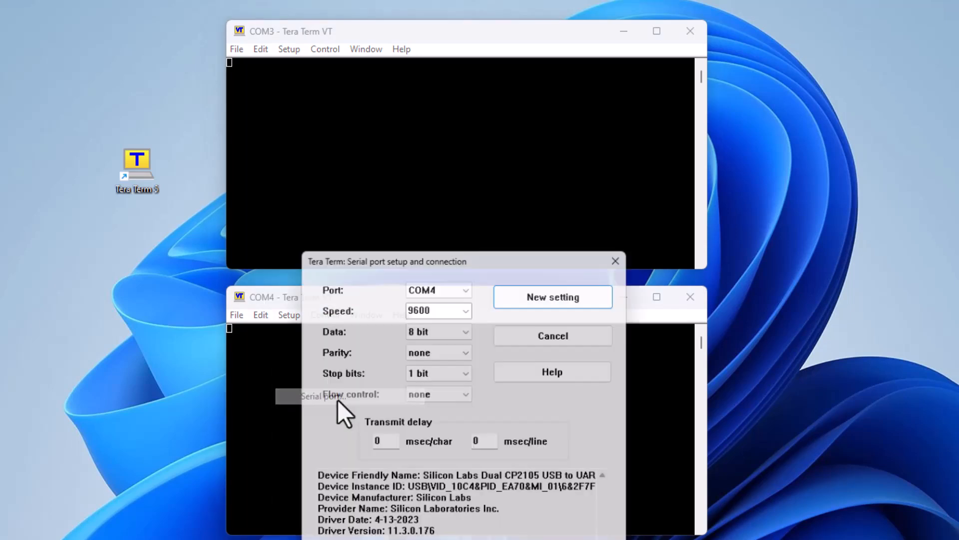
Set the COM4 session's serial port speed to 115200 baud.
left_click(465, 311)
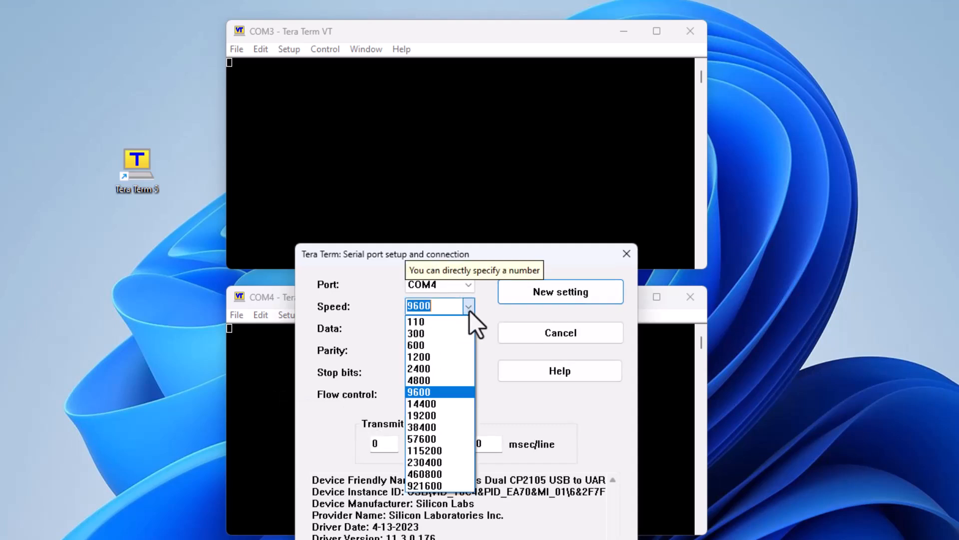
left_click(424, 450)
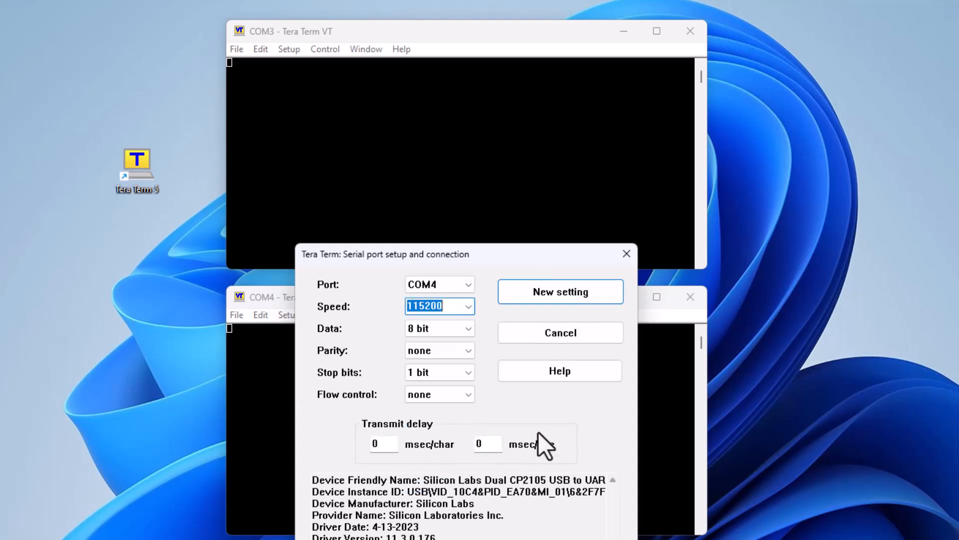
left_click(559, 291)
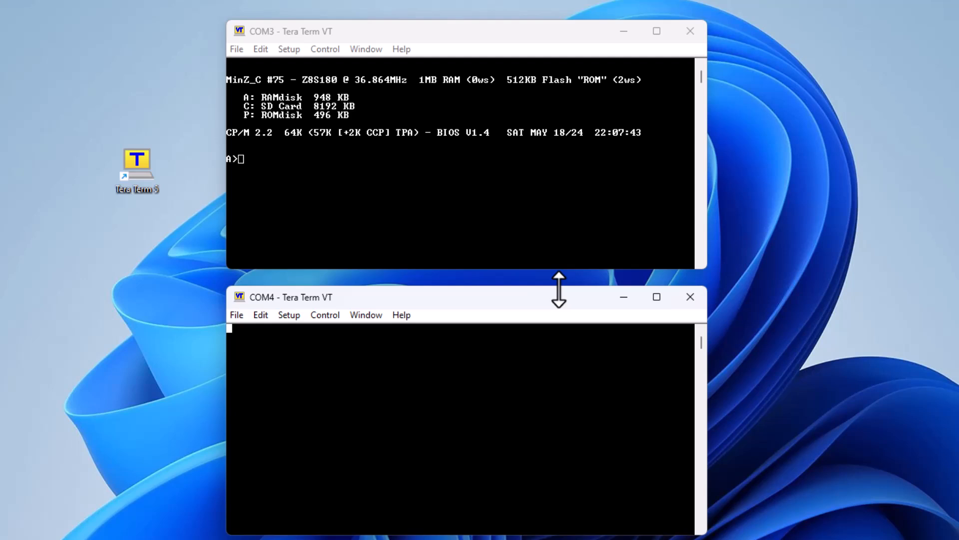
mouse_move(384, 182)
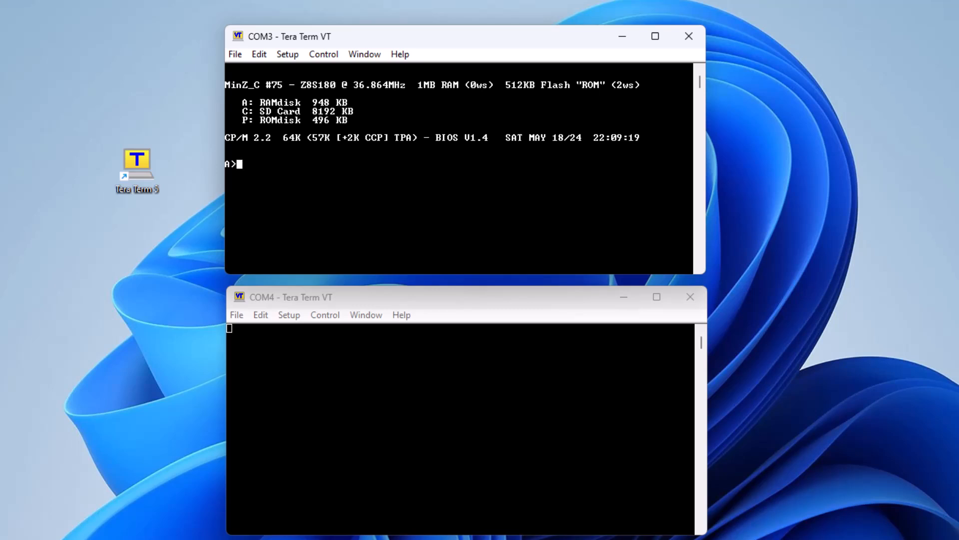
List drive A, then switch to drive C and list it, both empty.
type("dir")
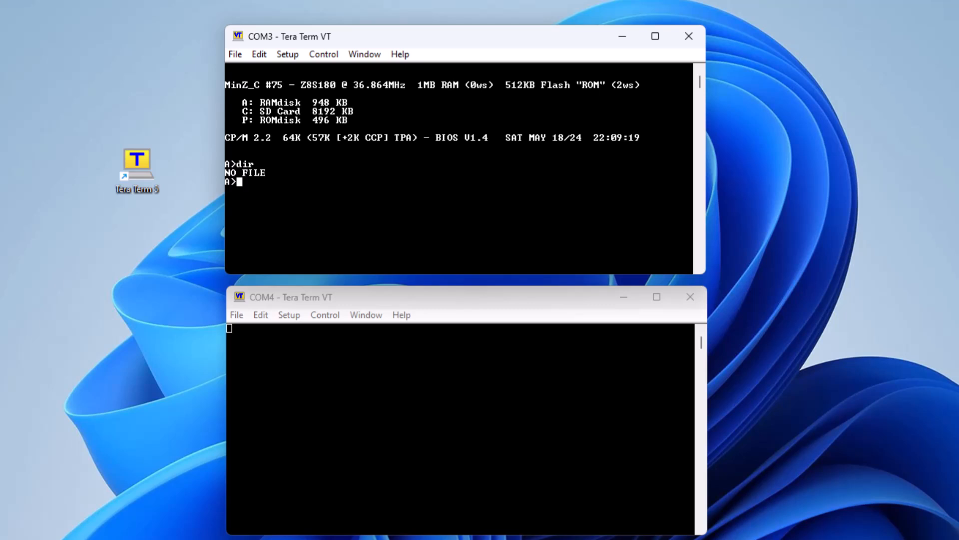
type("c")
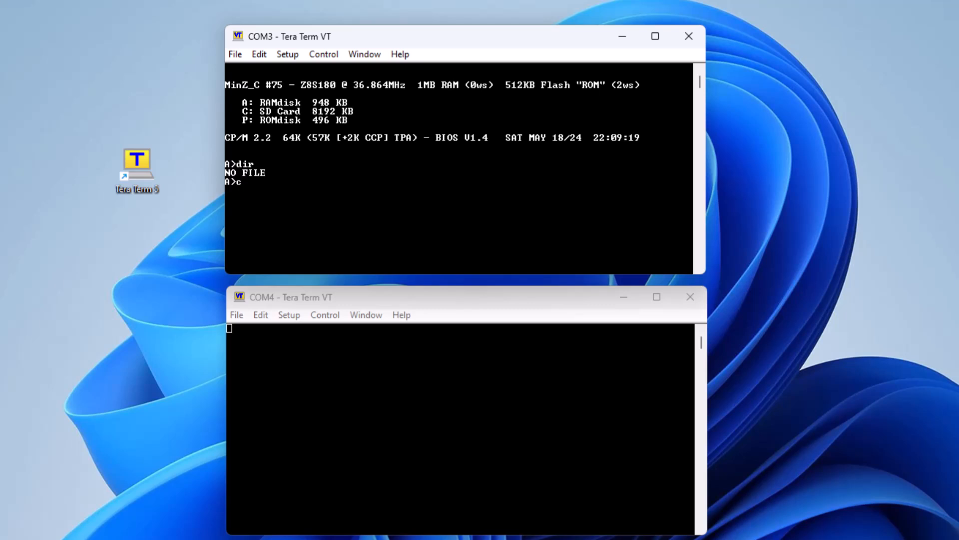
key("Return")
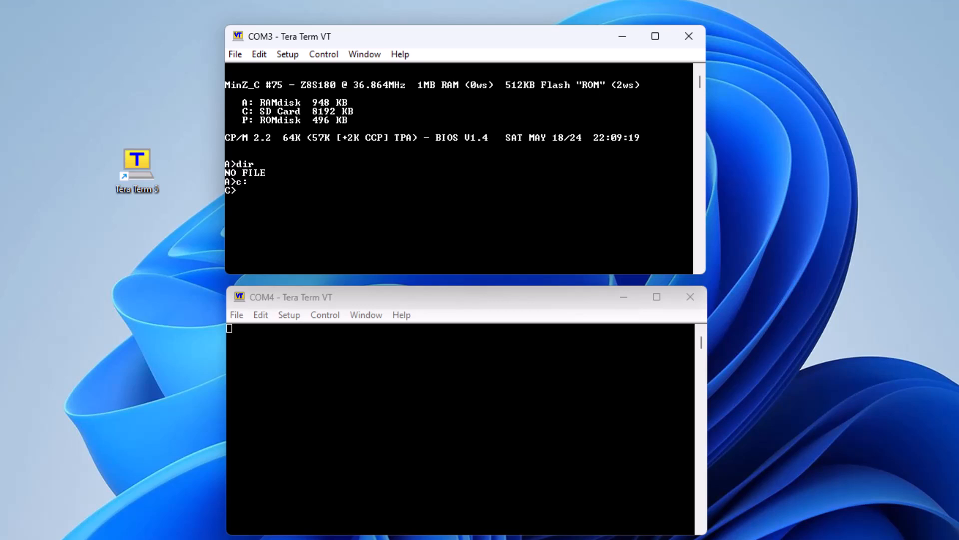
type("dir")
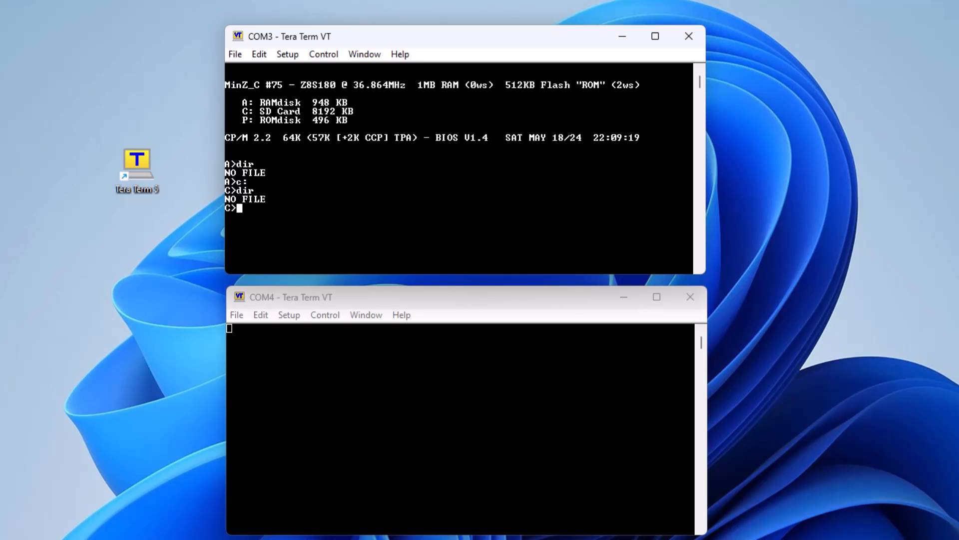
Switch to drive P and list its ROM utilities, including PIP, MBASIC and PCGET.
type("p")
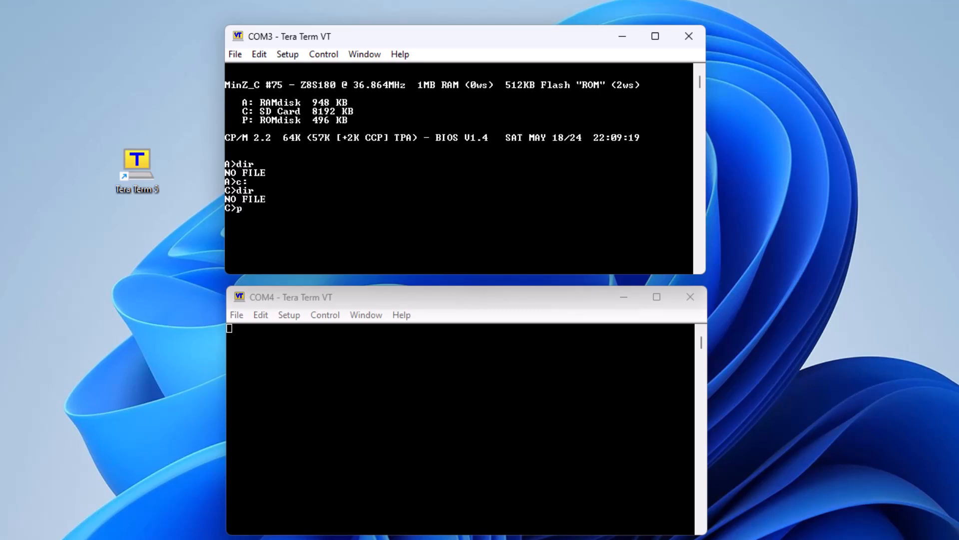
type(":")
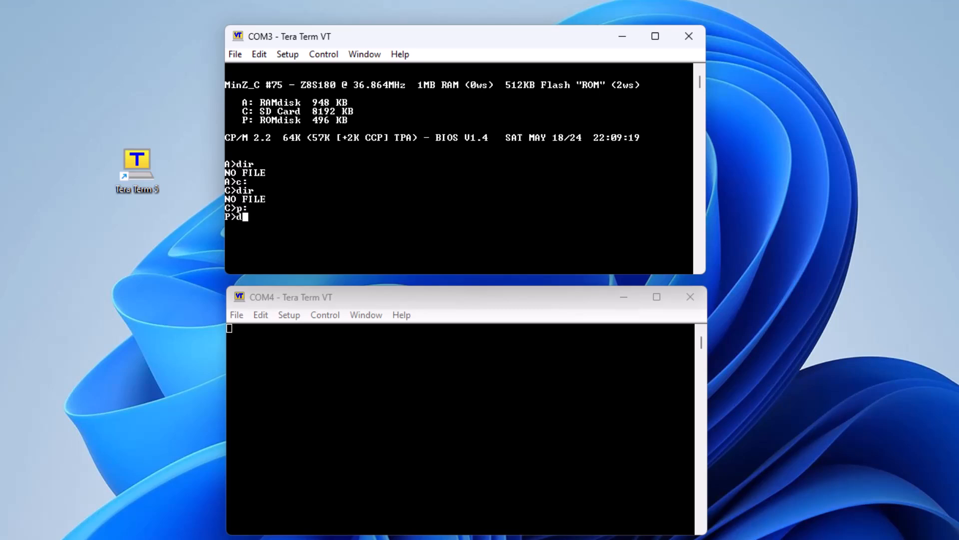
key("Return")
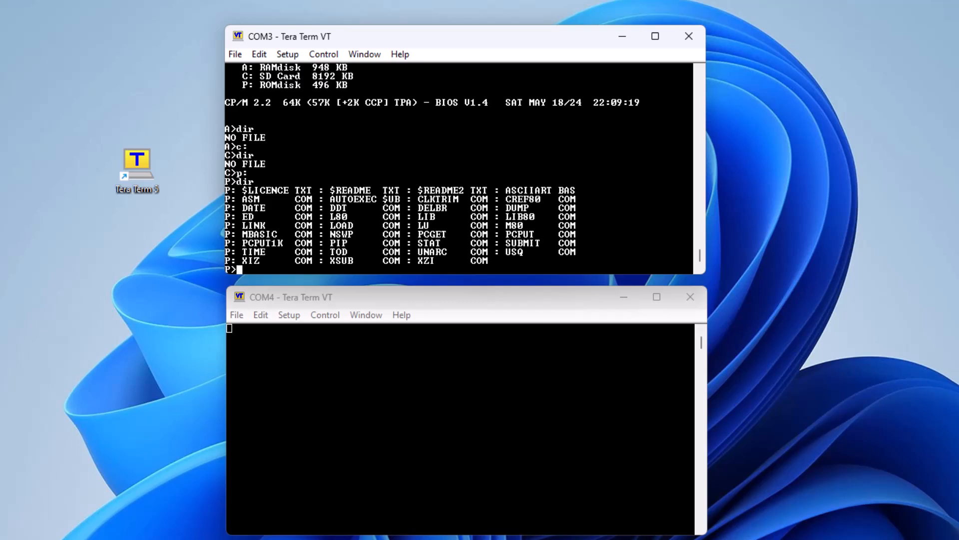
type("c")
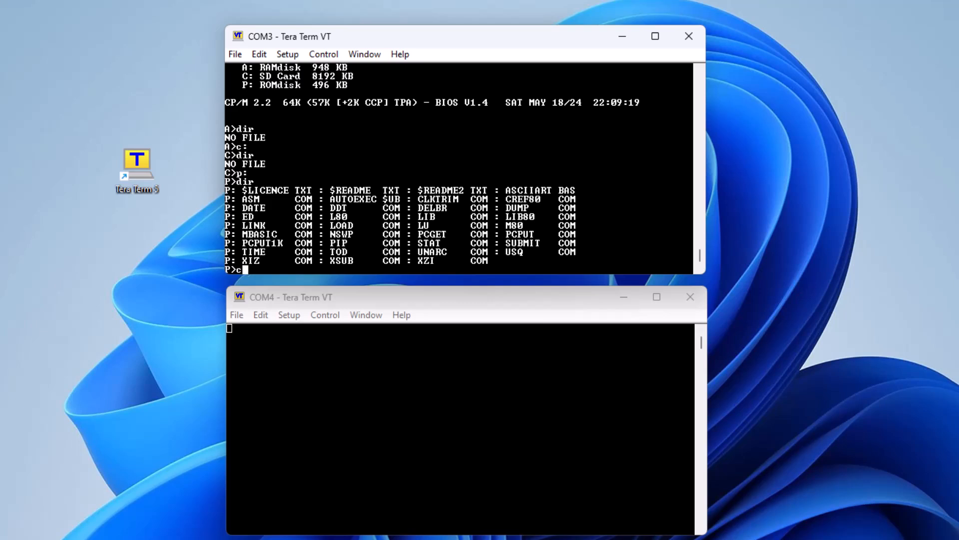
Log the CP/M console into drive C and focus the COM4 session.
key("Return")
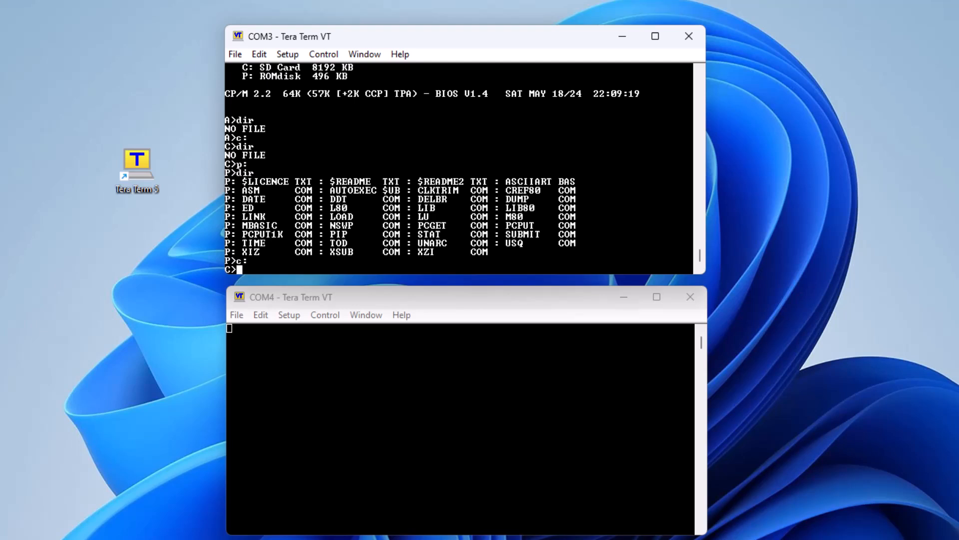
mouse_move(351, 360)
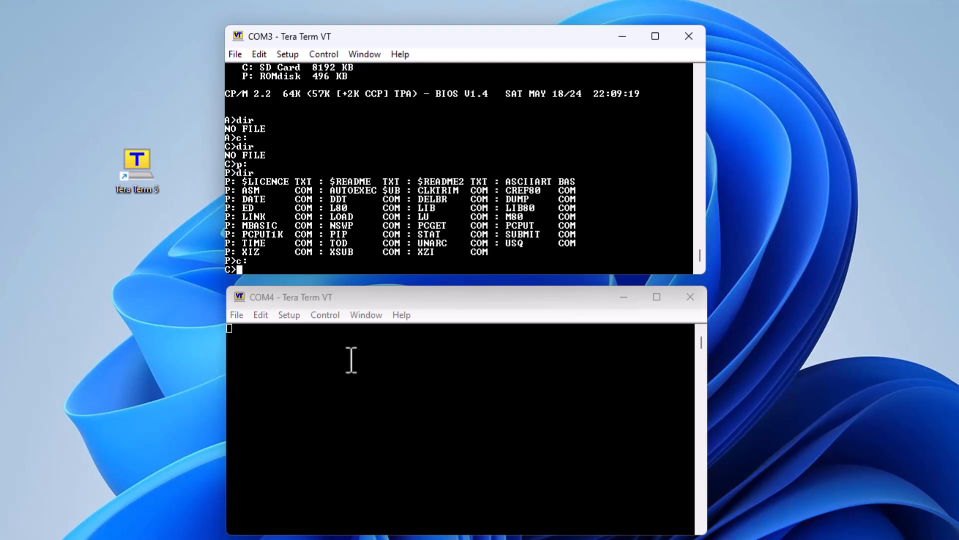
left_click(236, 314)
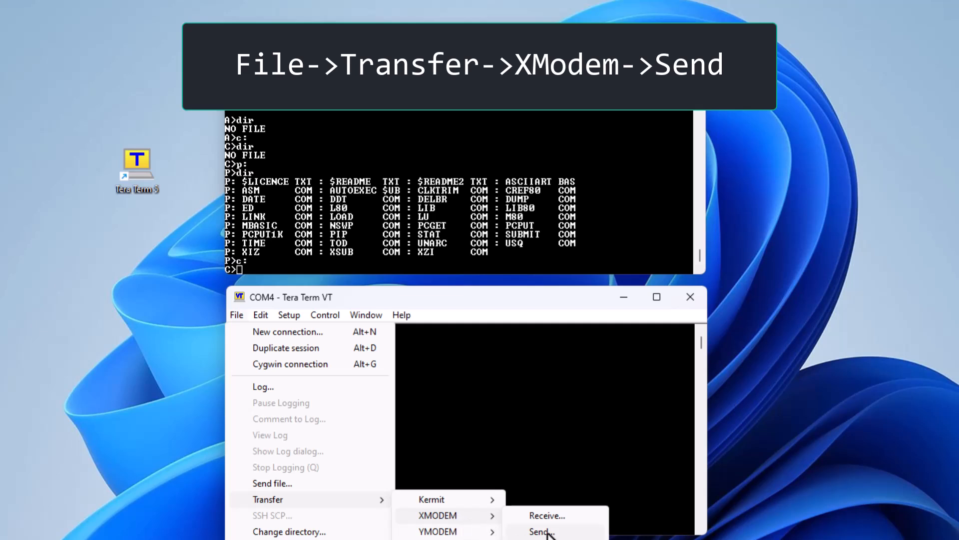
Send ZORK1.COM over XMODEM from COM4 and receive it on drive C with PCGET.
left_click(540, 532)
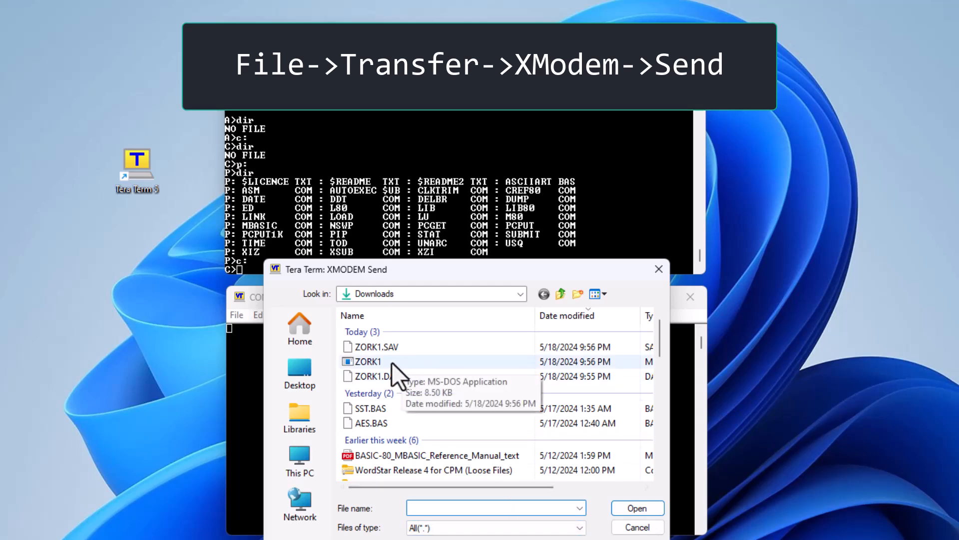
left_click(637, 507)
type("p:pcget")
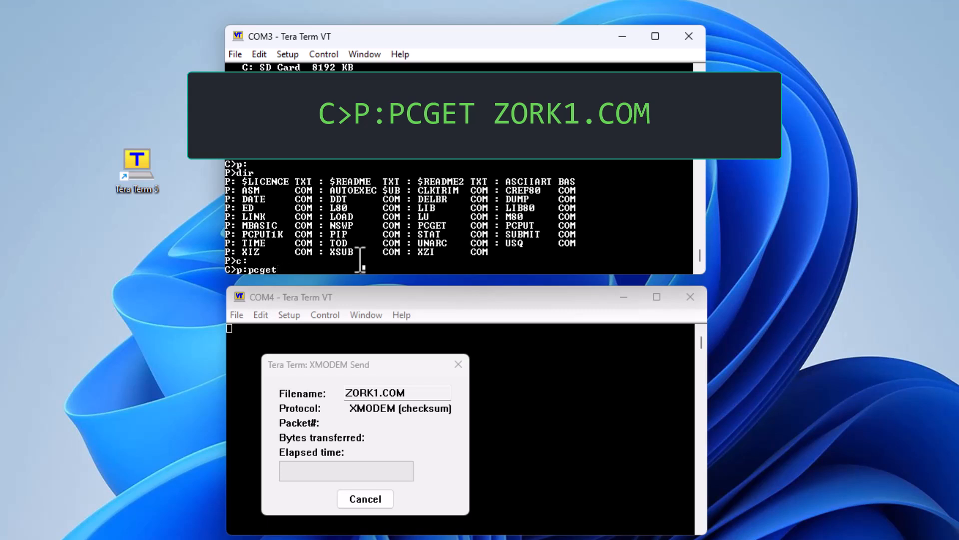
type("zork1.com")
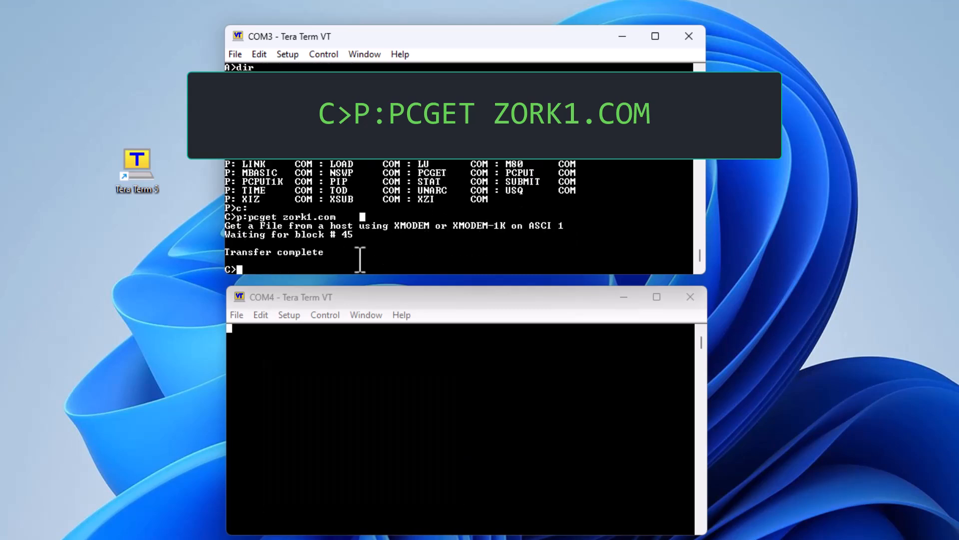
left_click(236, 315)
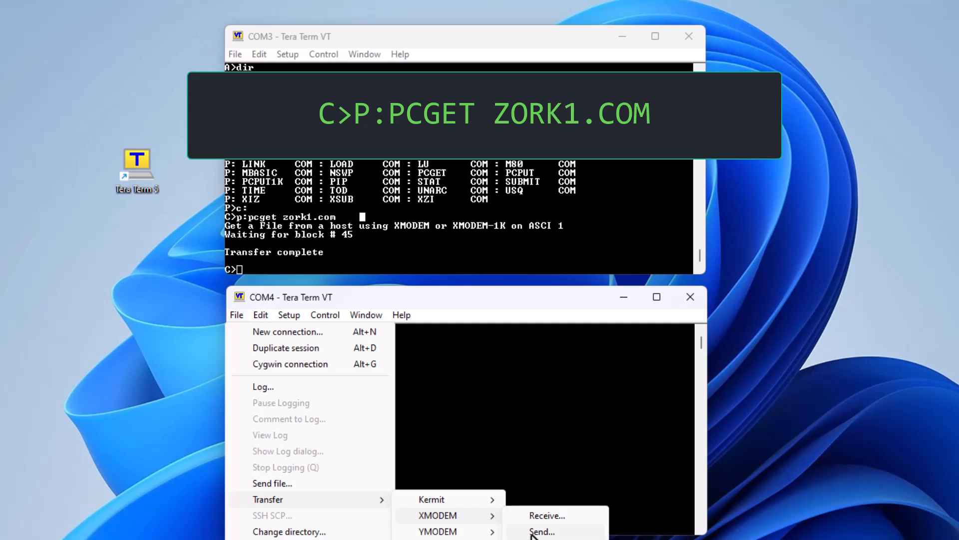
Send ZORK1.DAT over XMODEM and receive it with 'p:pcget zork1.dat'.
left_click(541, 530)
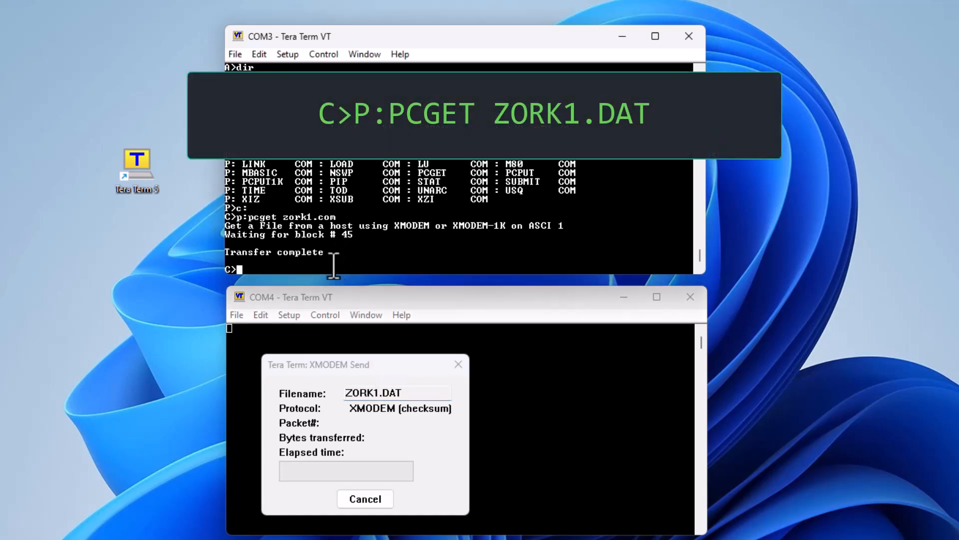
type("p:pcget")
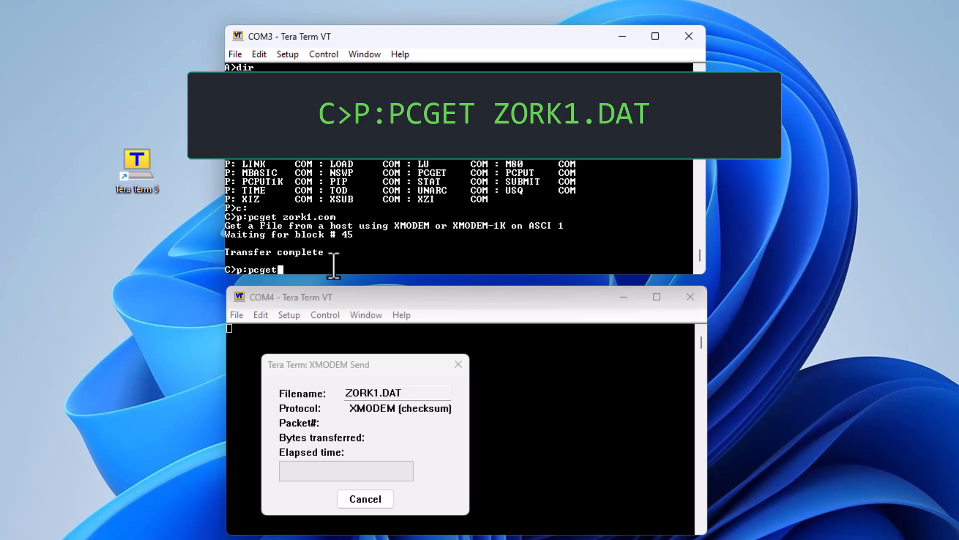
type("zork")
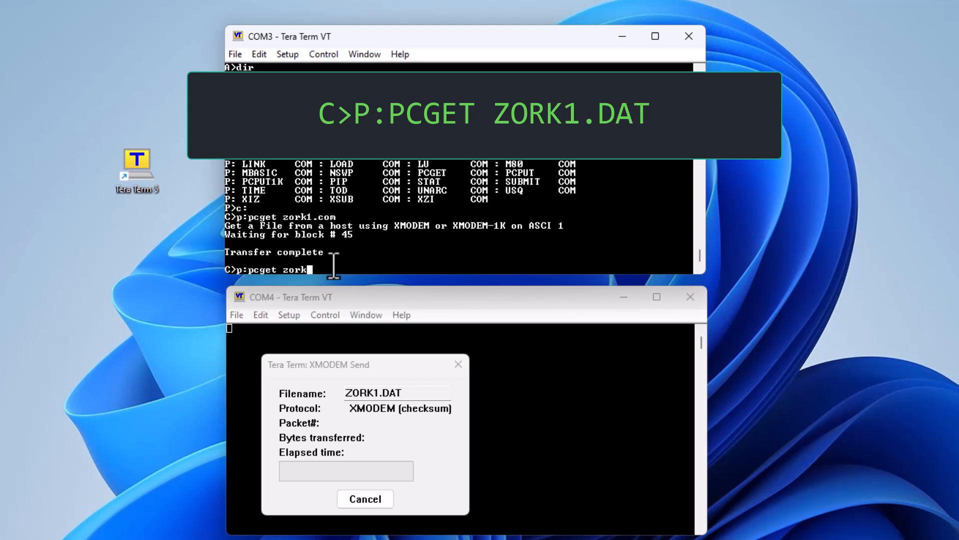
type("1.dat")
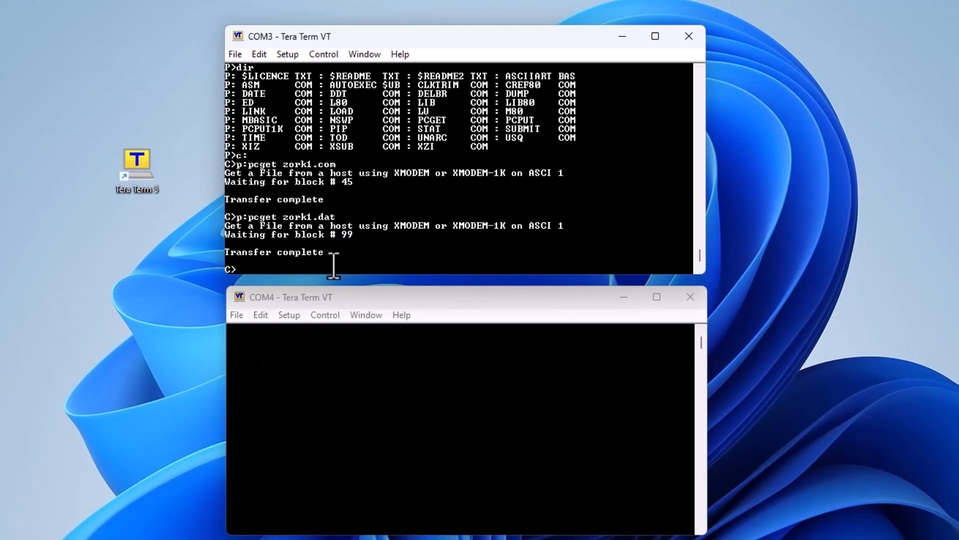
Launch the Zork I game from drive C on the COM3 console.
left_click(655, 35)
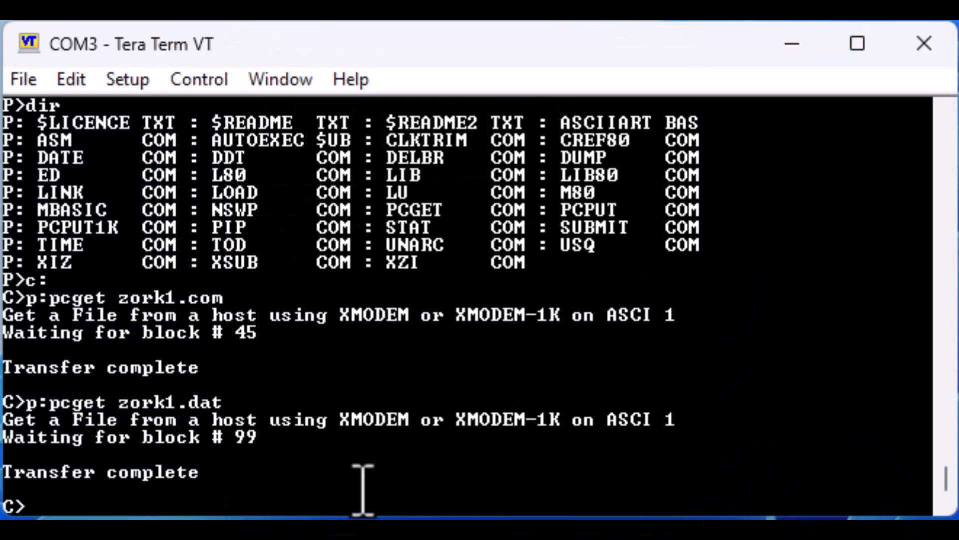
type("zor")
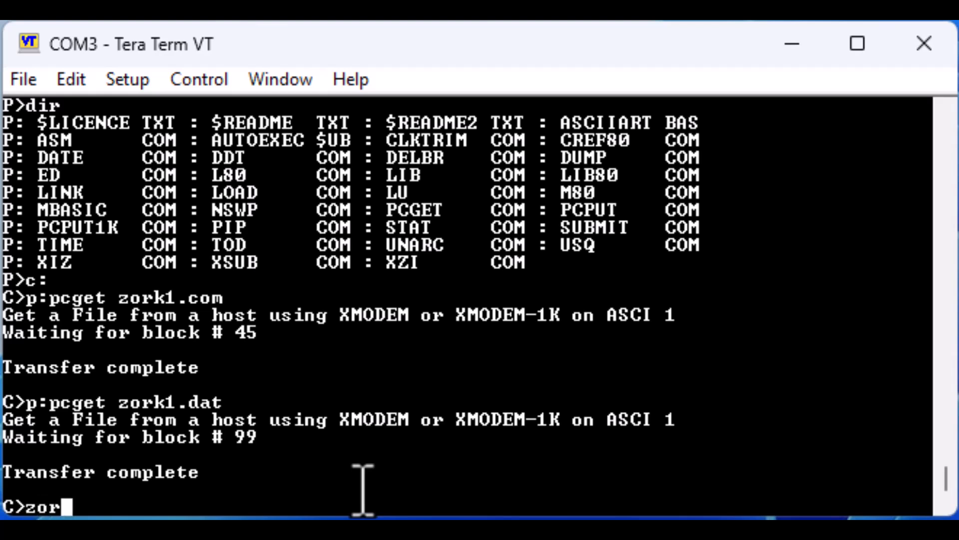
type("k1")
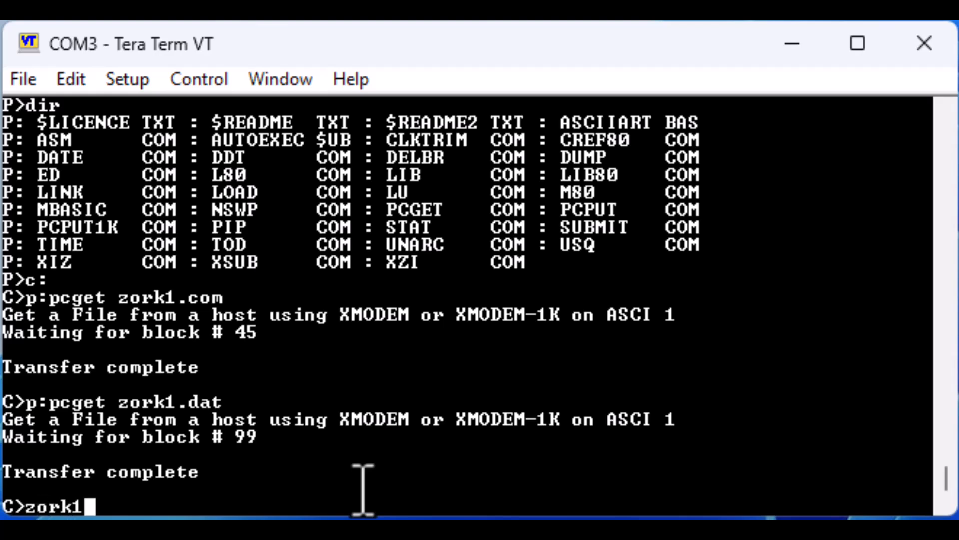
key("Return")
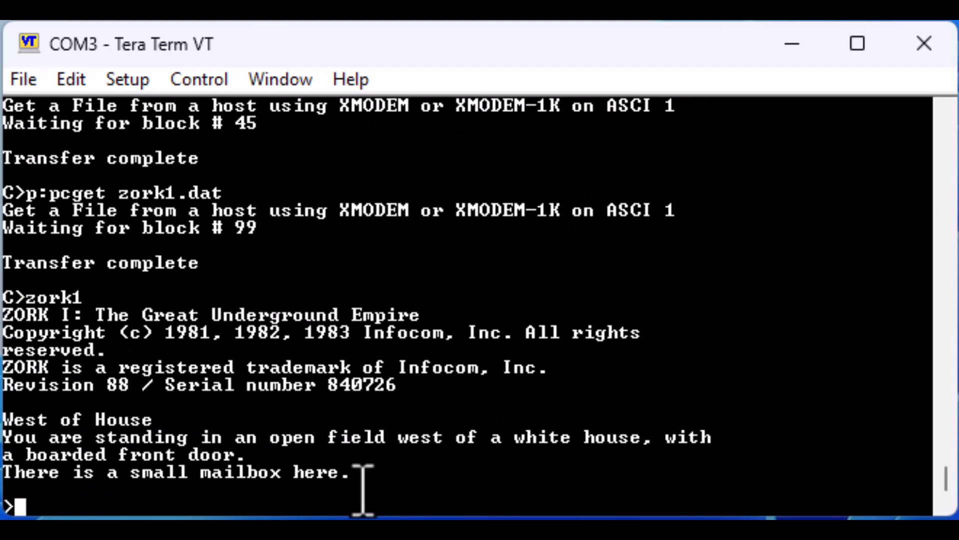
Open the mailbox, get the leaflet and read it in Zork I.
type("open ma")
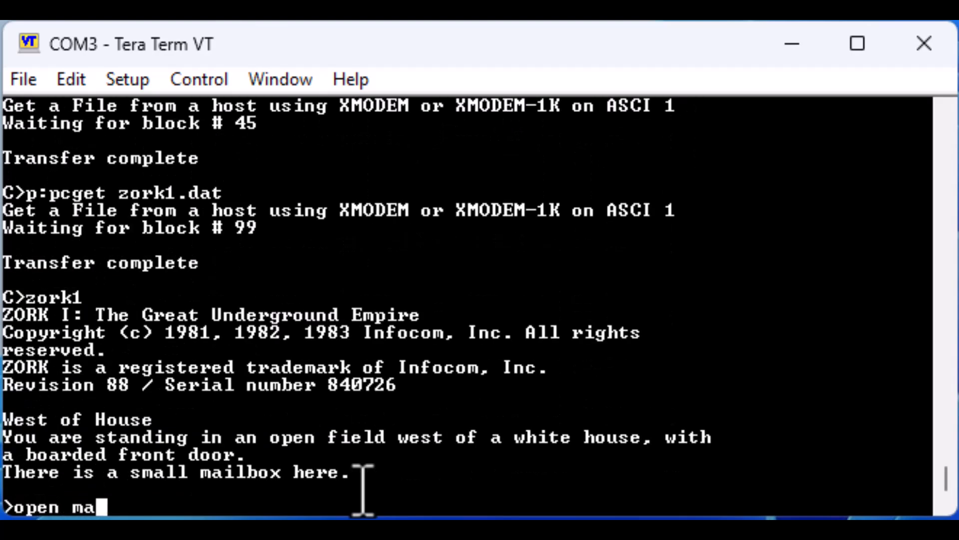
key("Return")
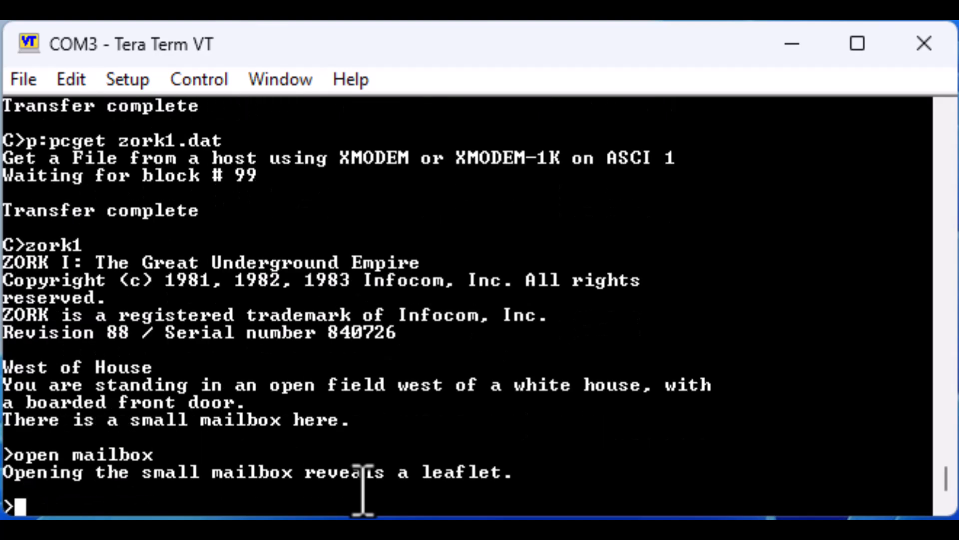
type("get leaflet")
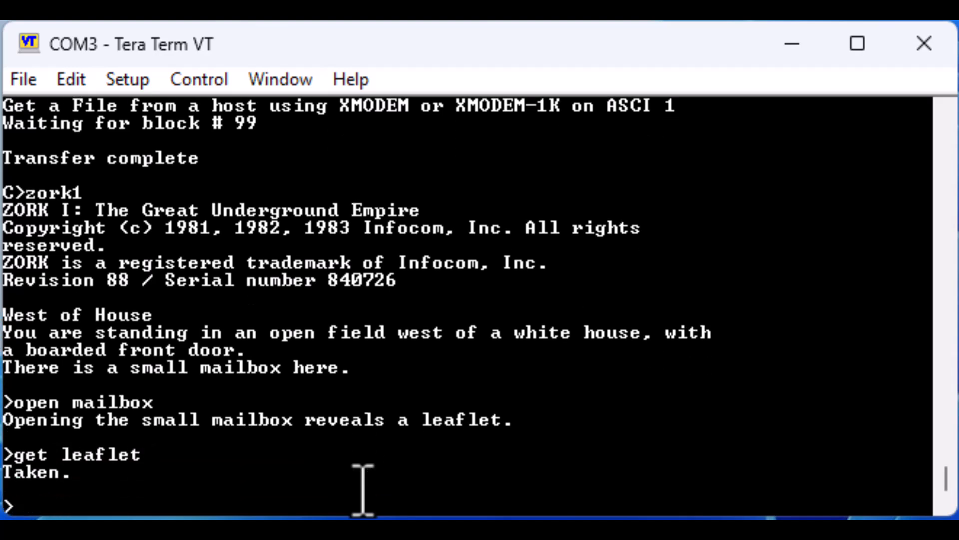
type("read lea")
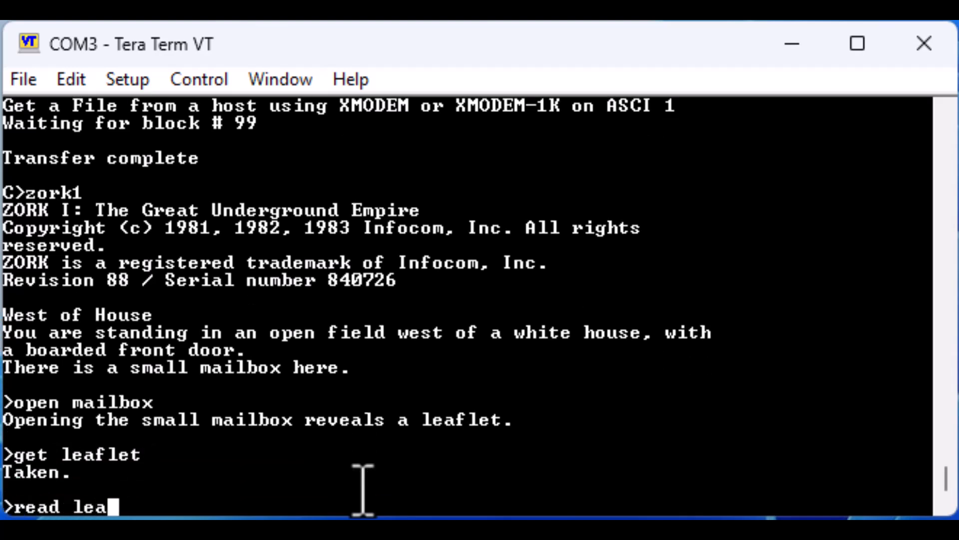
key("Return")
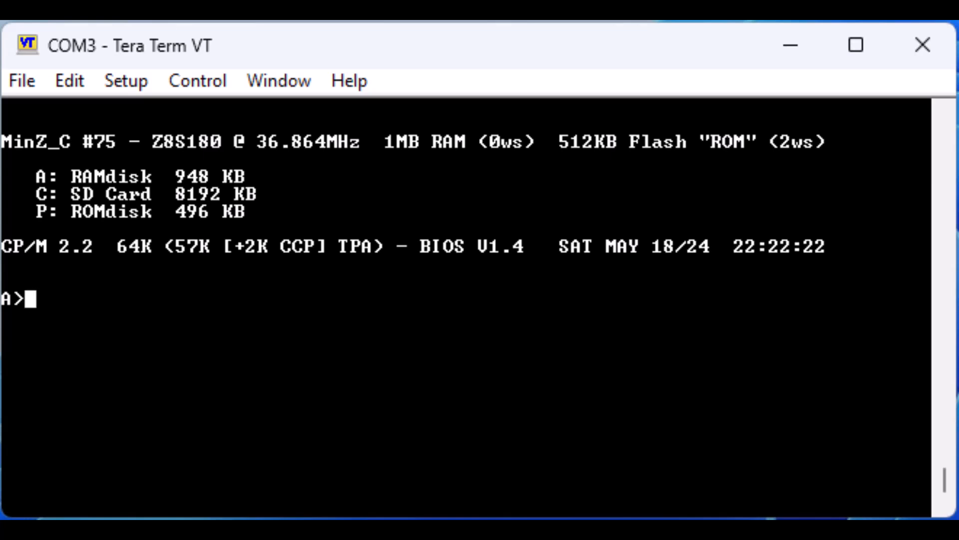
List drive C, showing ZORK1.COM and ZORK1.DAT.
type("c:")
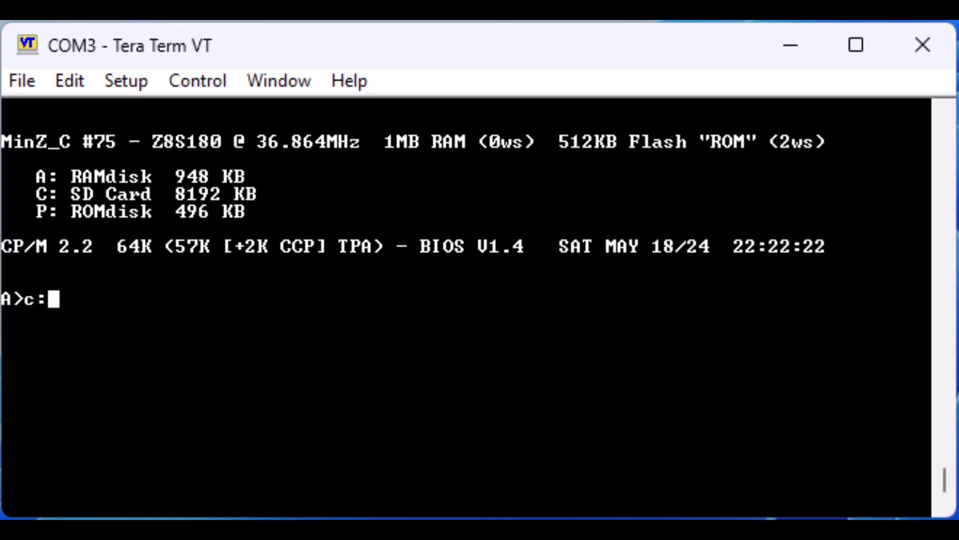
type("dir")
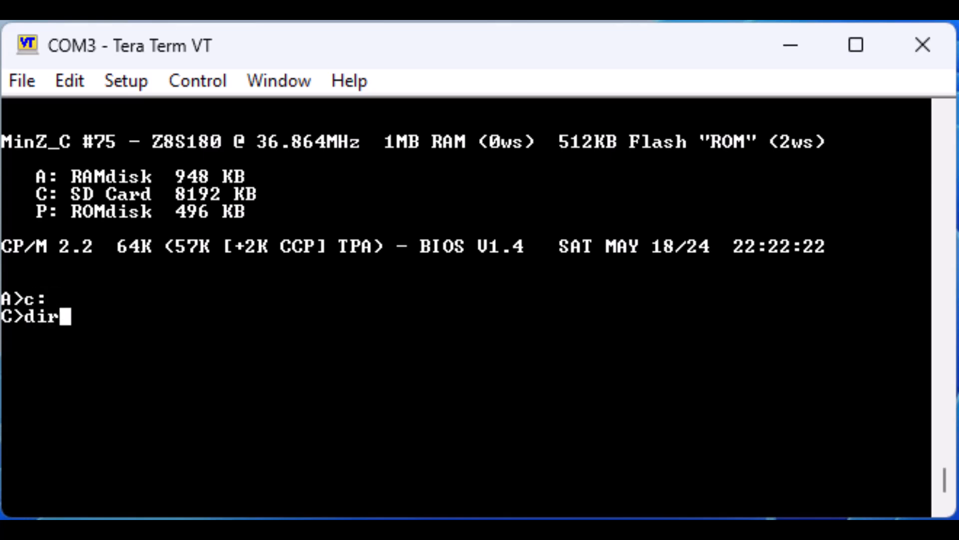
key("Return")
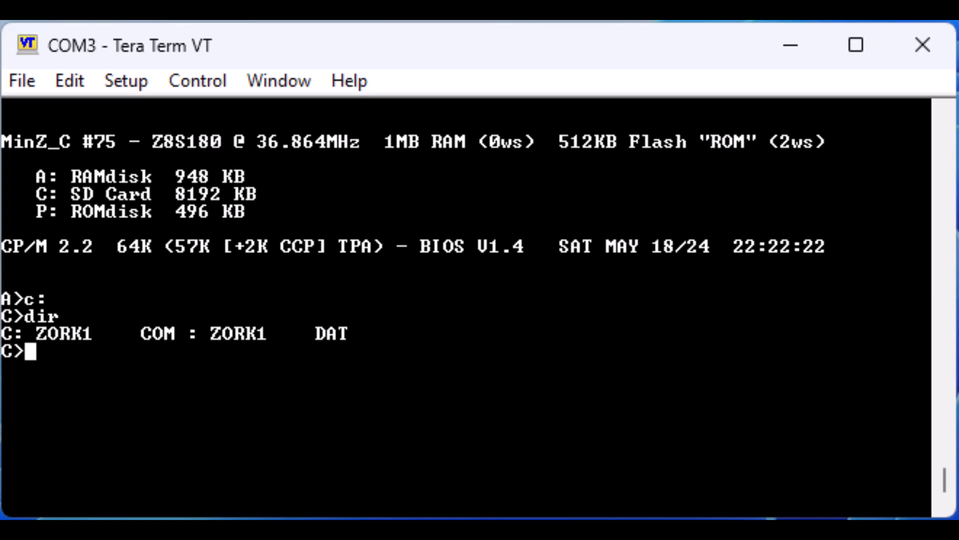
Confirm PCGET.COM is on drive P with 'dir p:pcget.com'.
type("dir p")
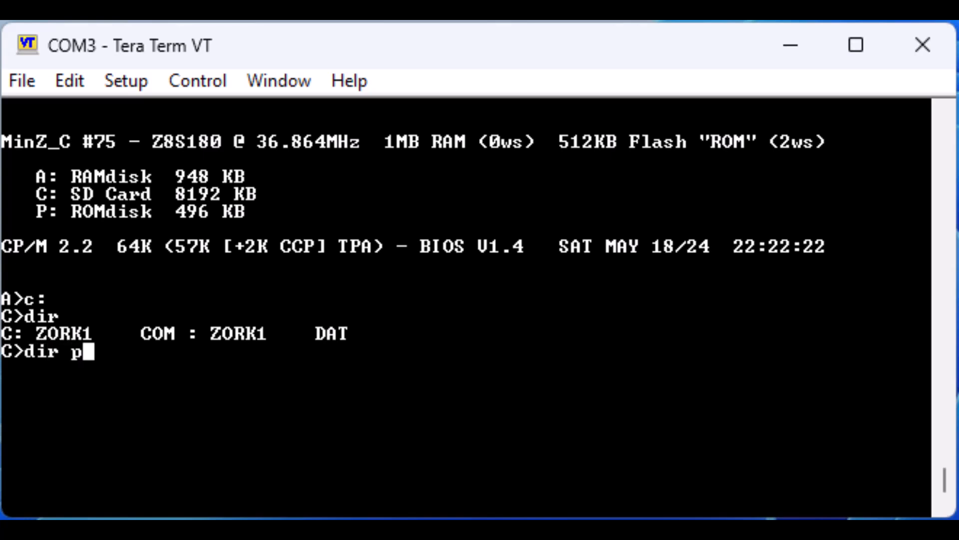
type(":pcge")
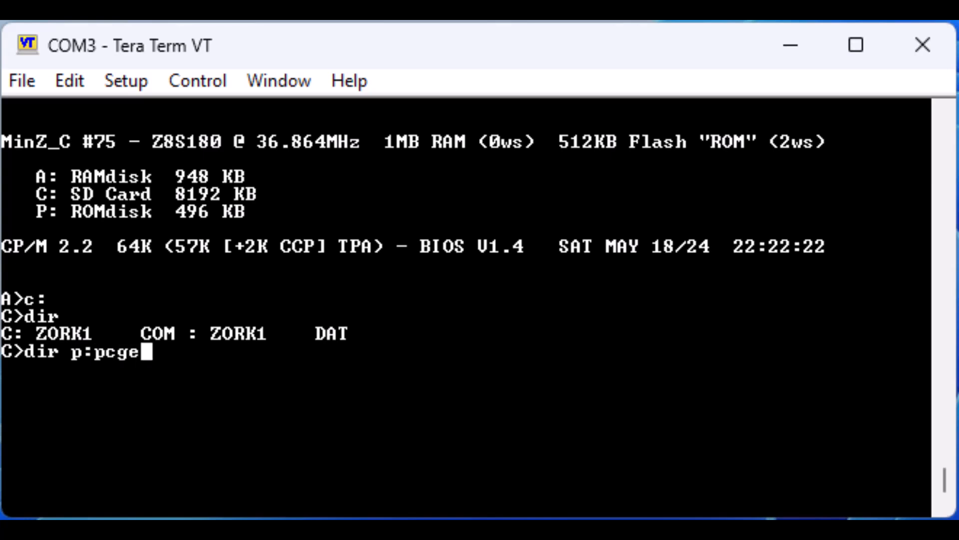
key("Return")
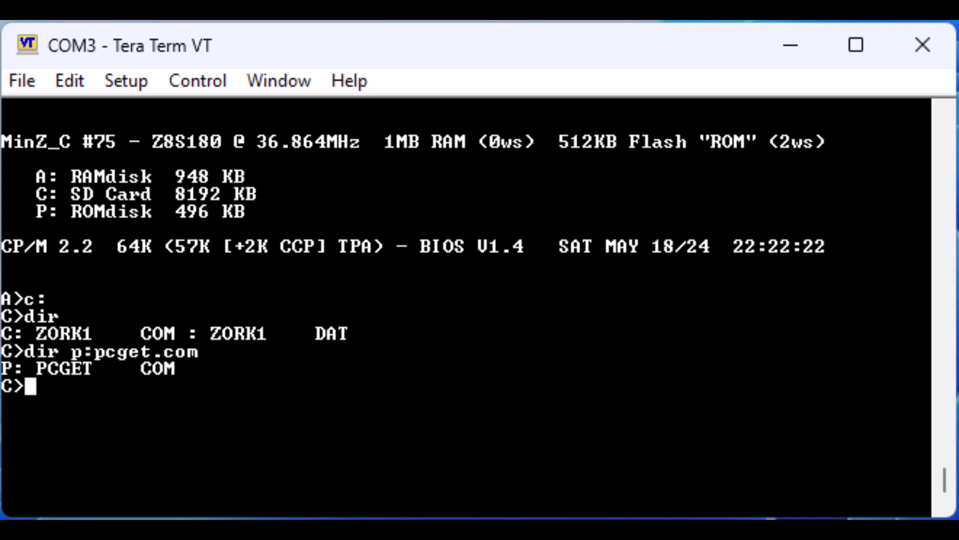
type("user 1")
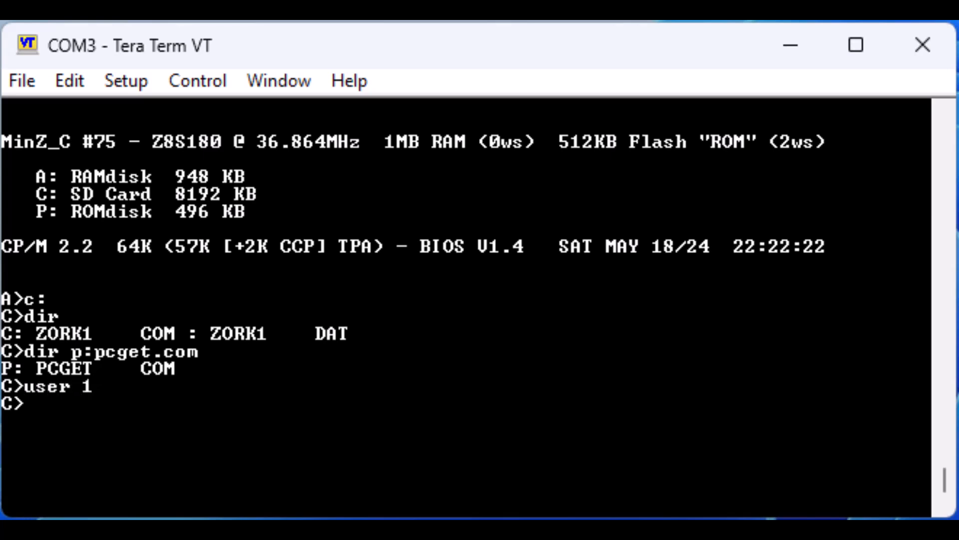
In user area 1, list drive C and check for p:pcget.com, both NO FILE.
type("dir")
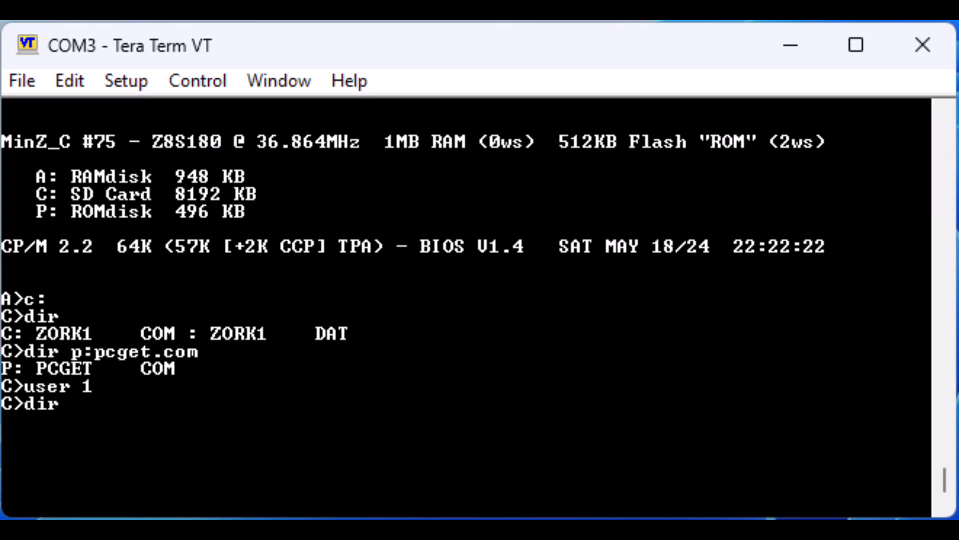
key("Return")
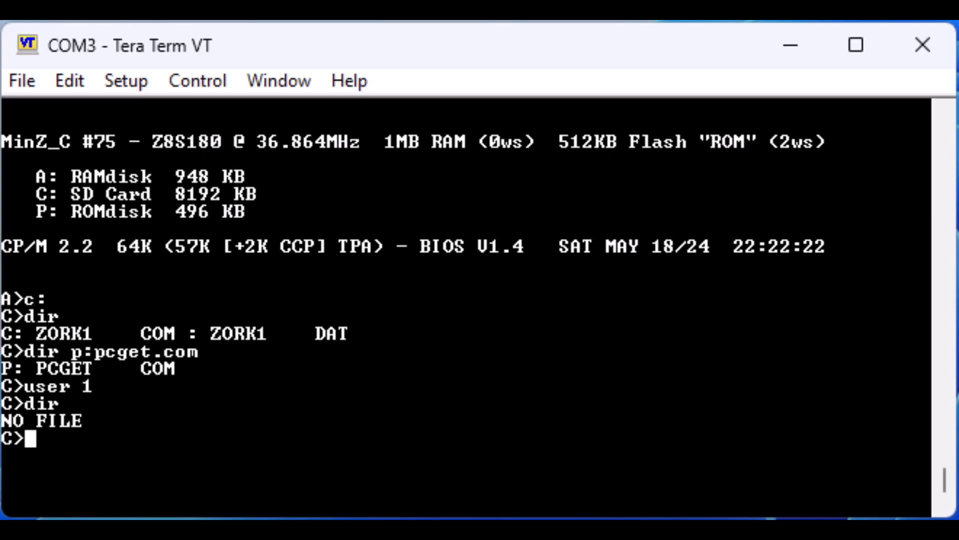
type("dir")
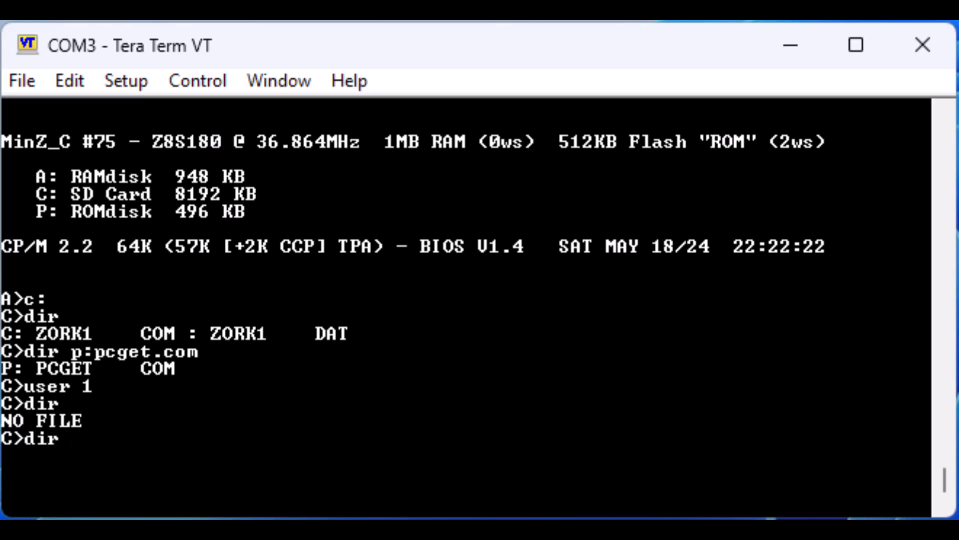
type("p:pc")
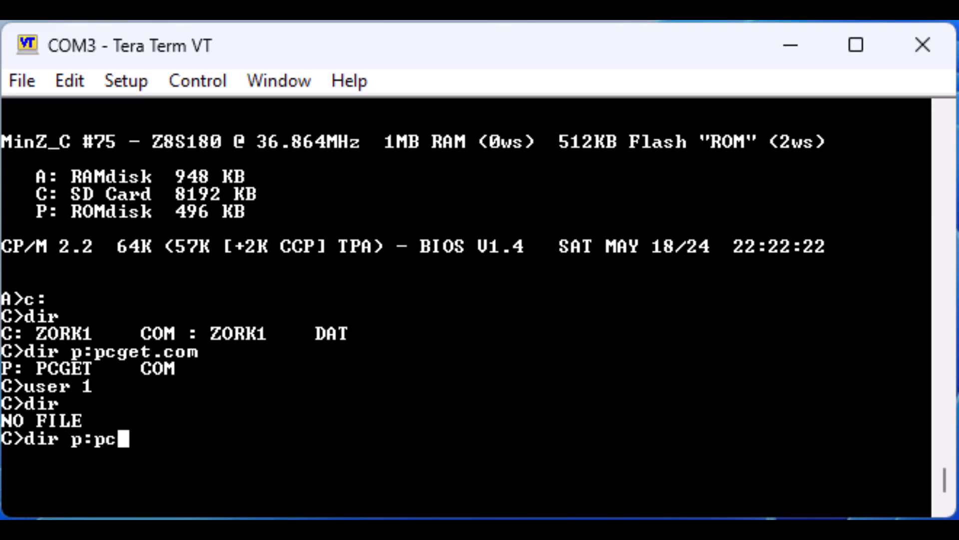
type("get.com")
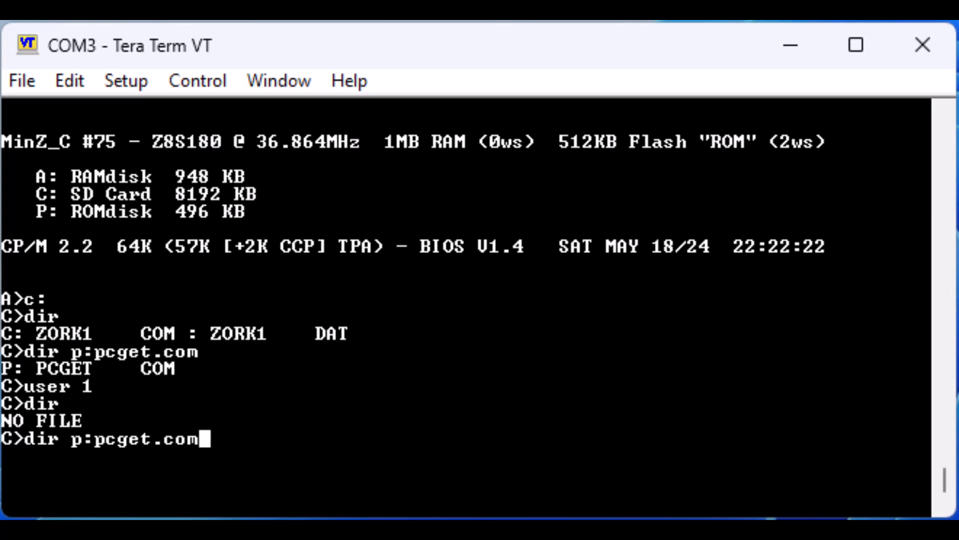
key("Return")
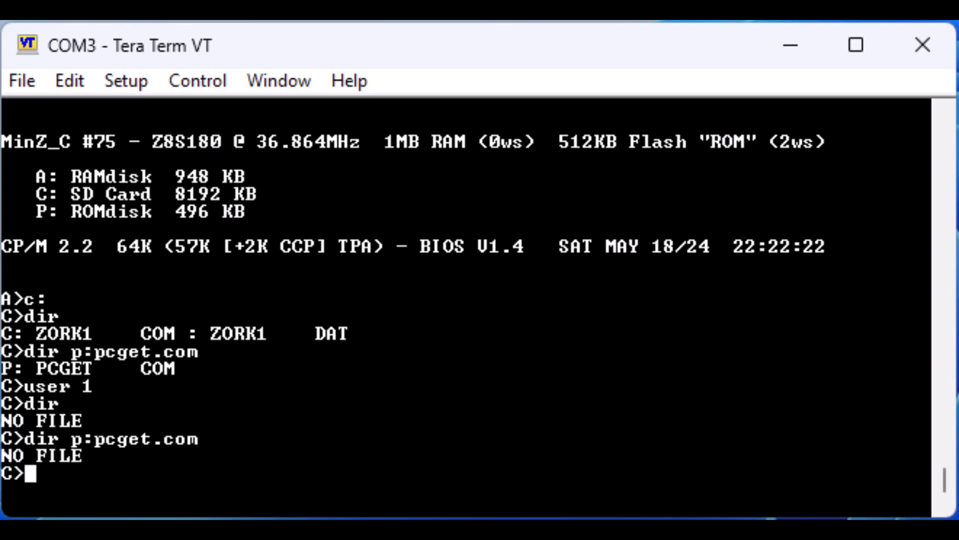
List drive P from user 1, finding no files, and switch back to user 0.
type("dir p")
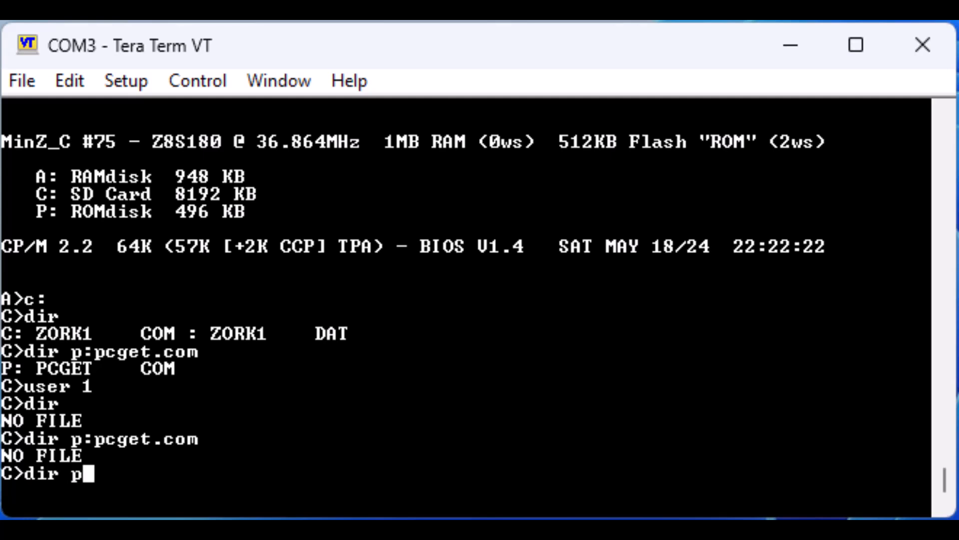
key("Return")
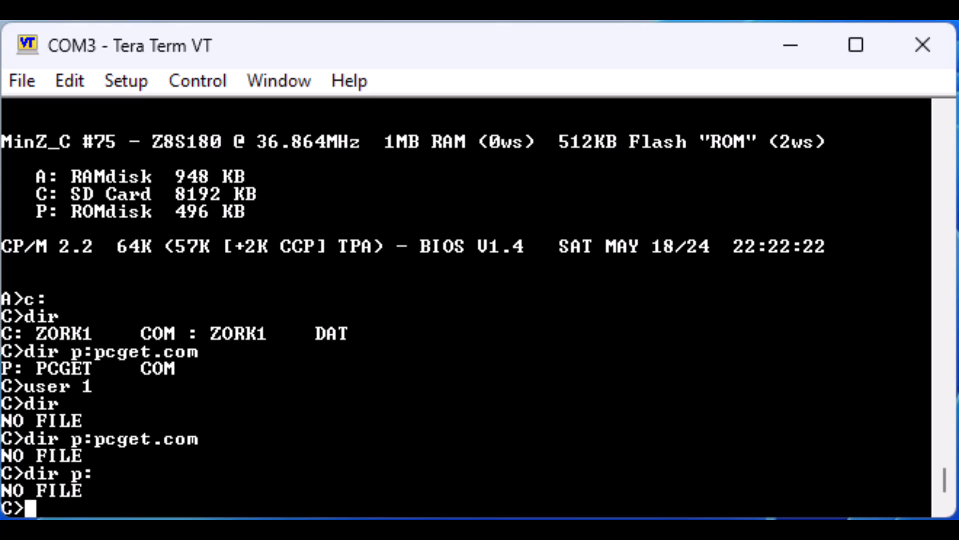
type("user 0")
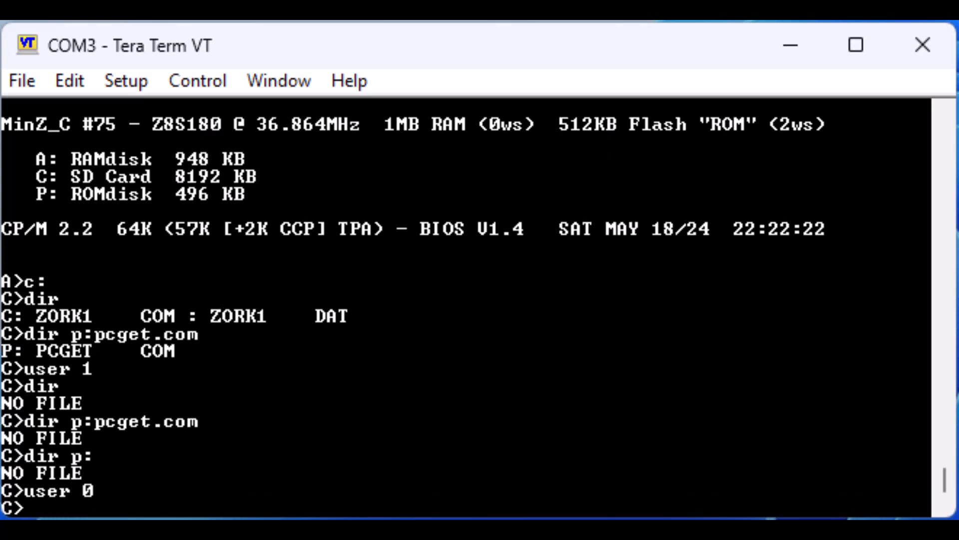
Try 'stat p:pip' to check PIP.COM's status from the current drive.
type("s")
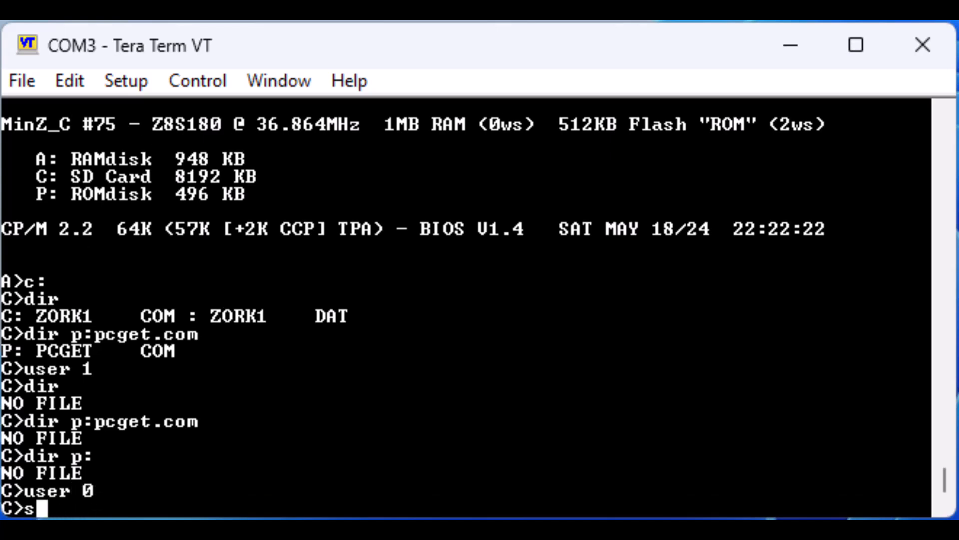
type("tat p:")
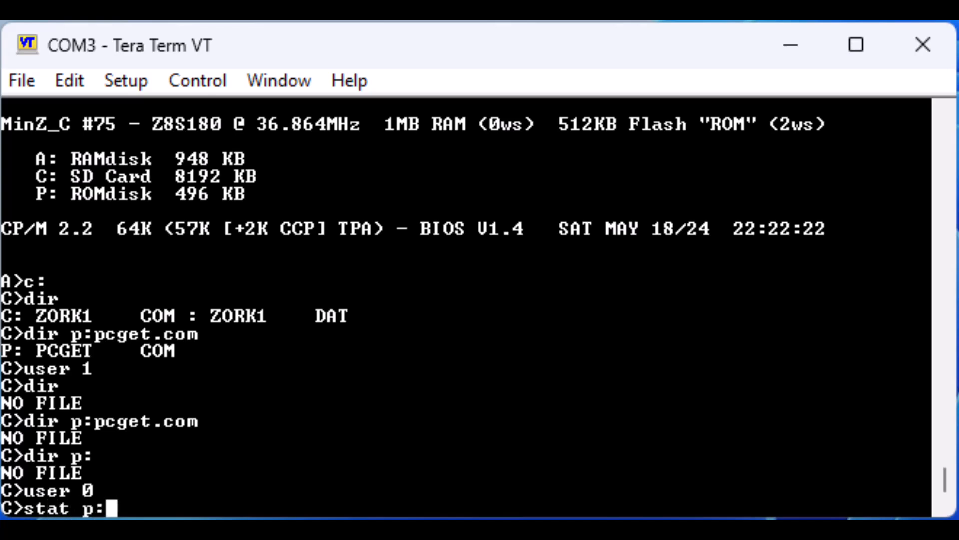
type("pip")
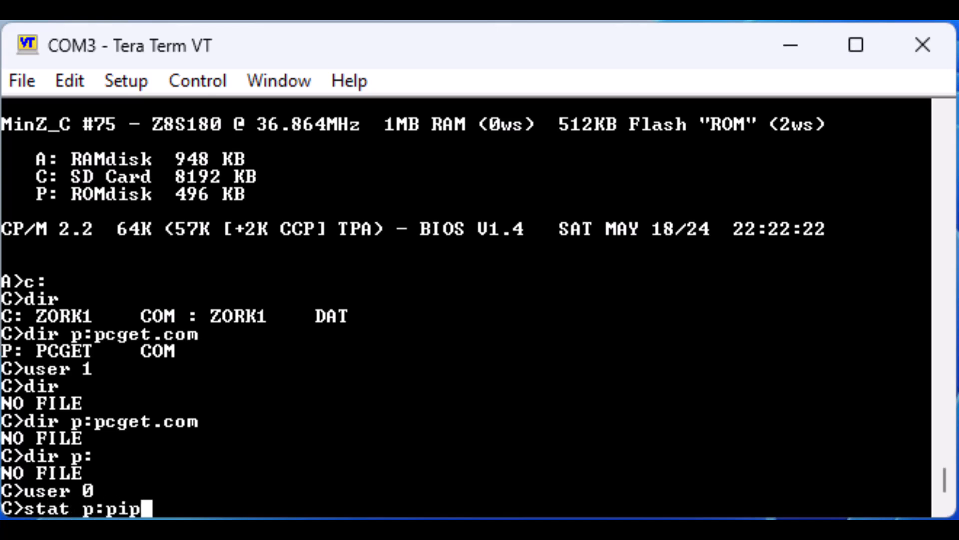
key("Return")
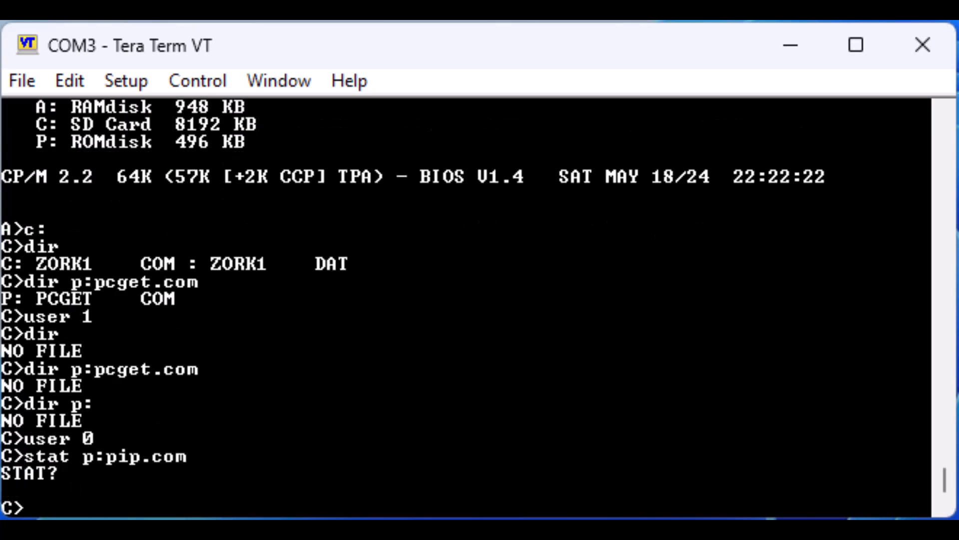
Run STAT from drive P to report PIP.COM as 58 records, 8k, R/W.
type("p")
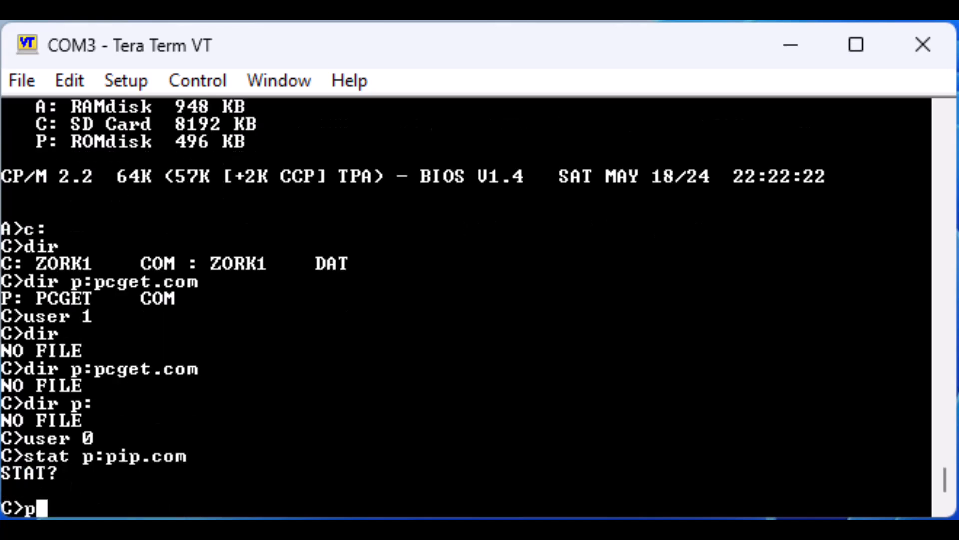
type(":st")
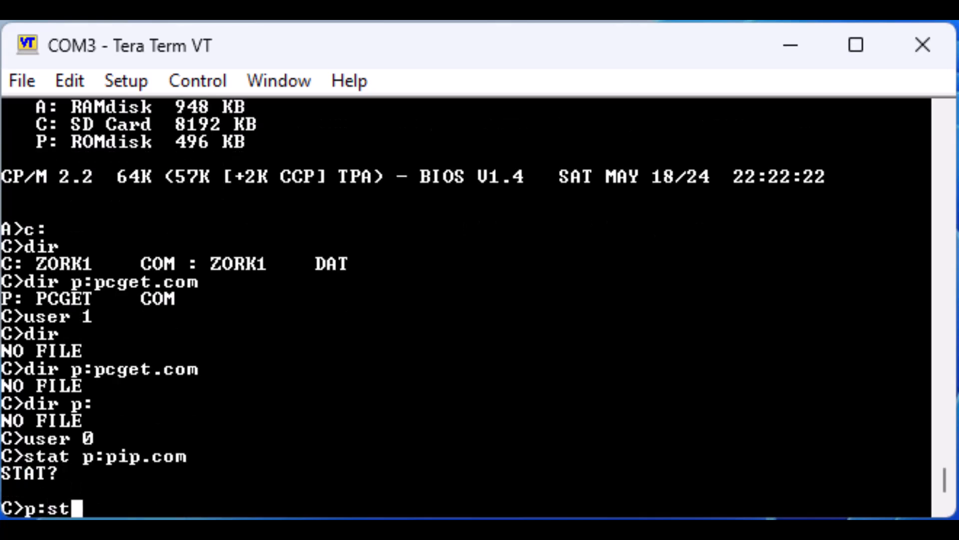
type("at")
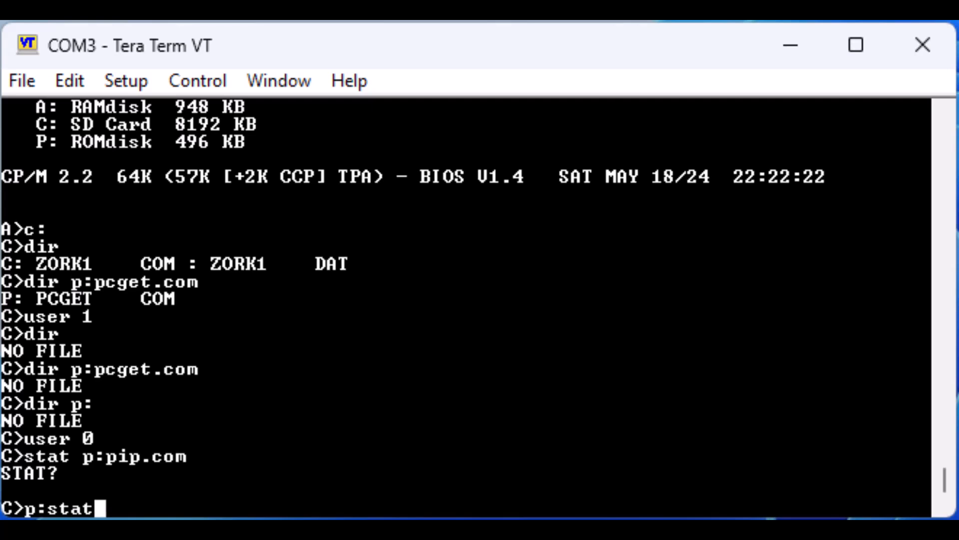
type("p:")
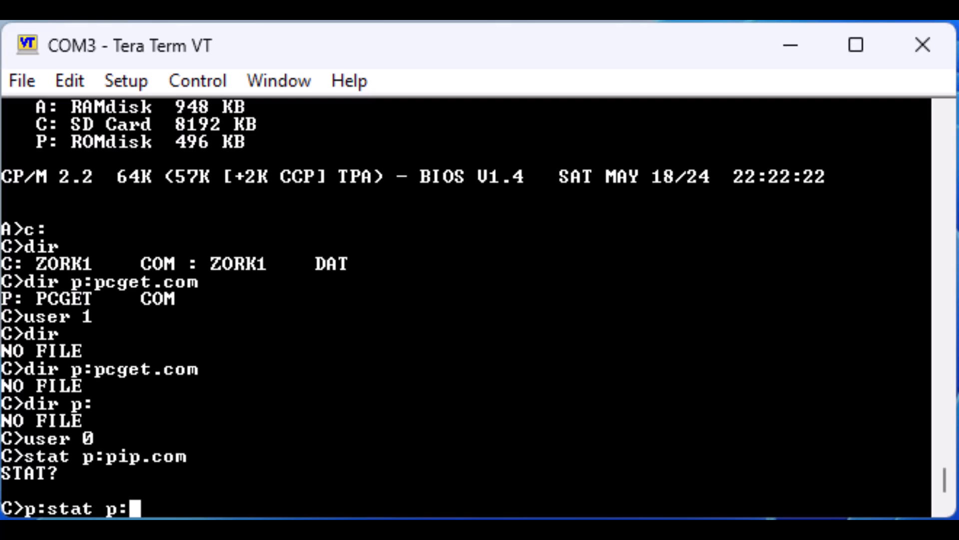
key("Return")
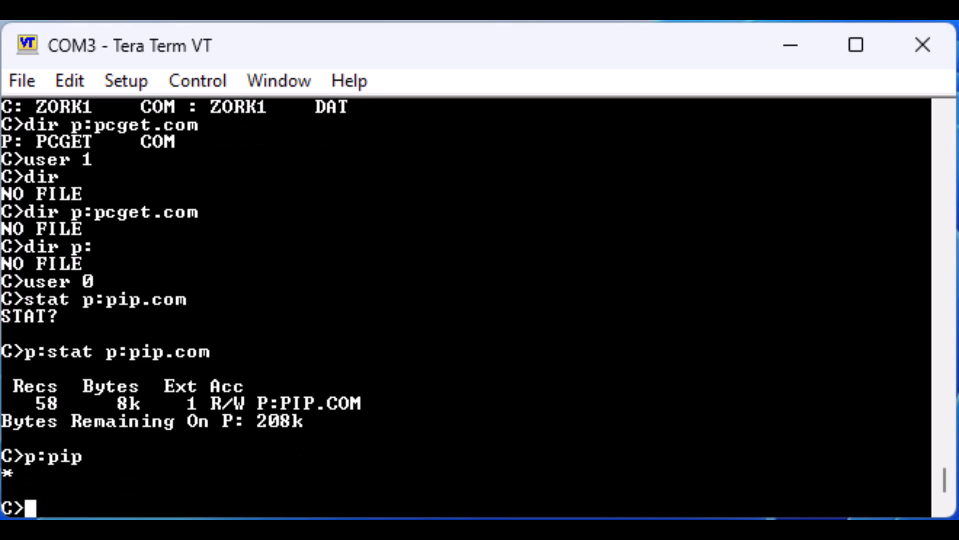
Switch to user 1, list its directory, and SAVE 58 pages as PIP.COM.
type("use")
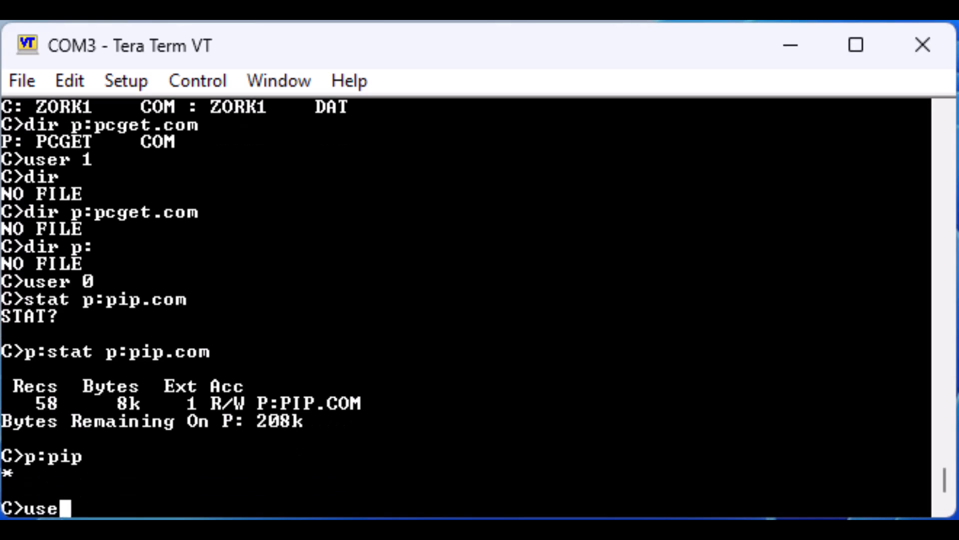
type("r 1")
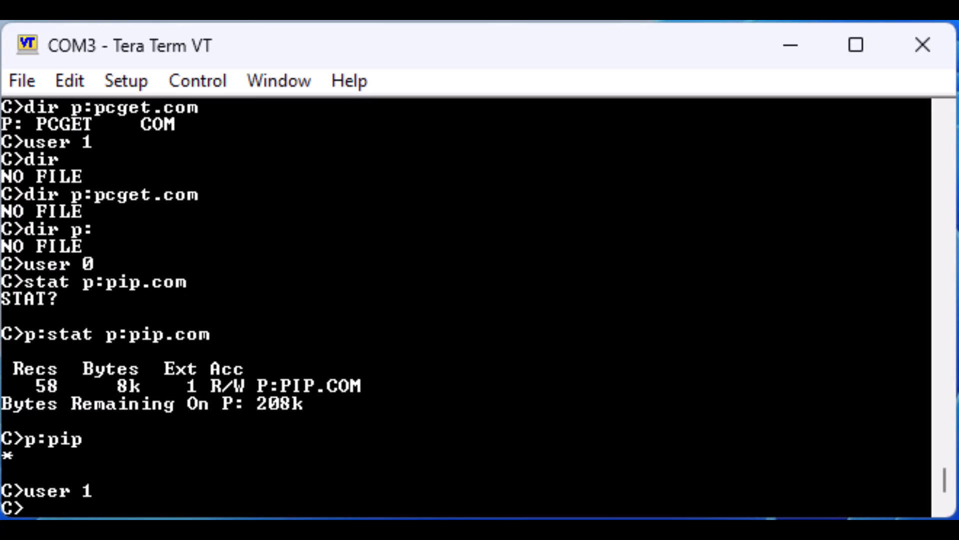
type("dir")
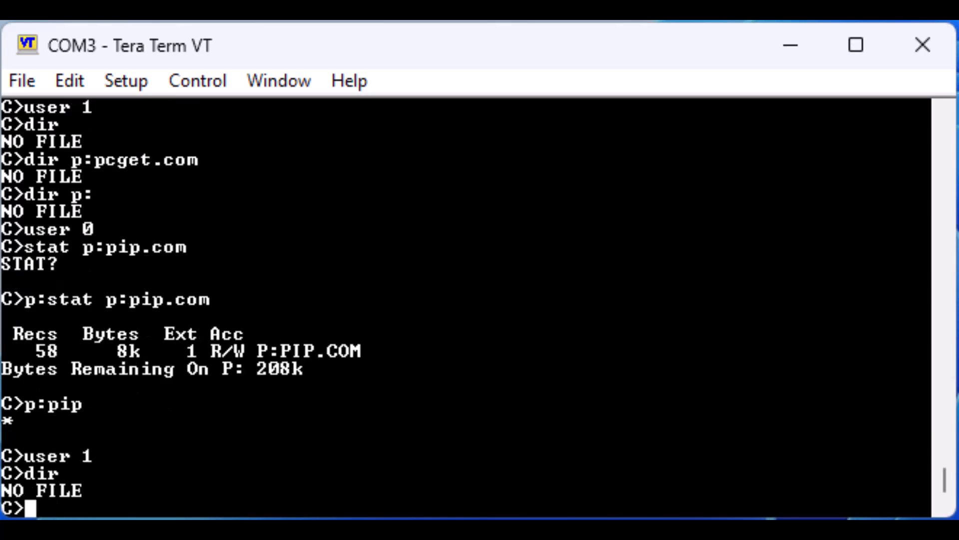
type("sa")
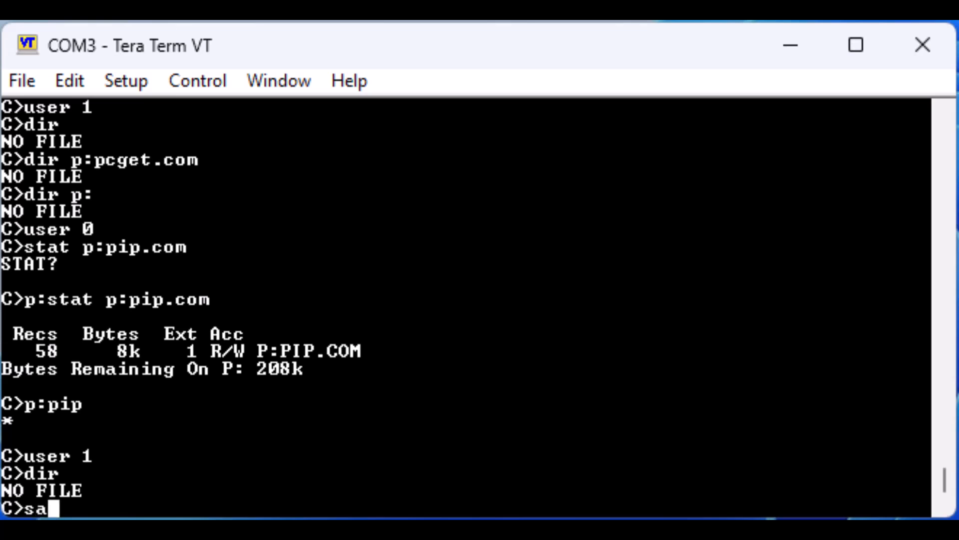
type("ve 58")
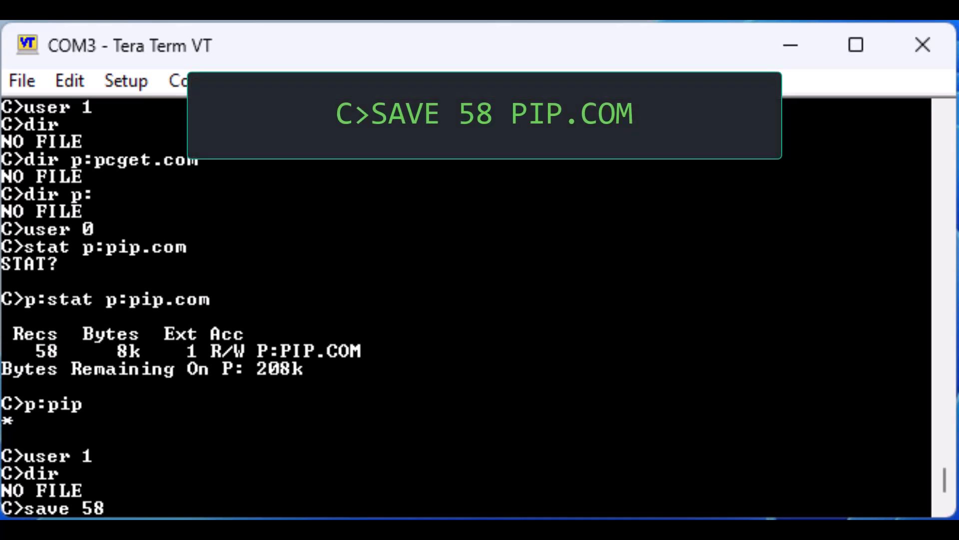
type("pip.co")
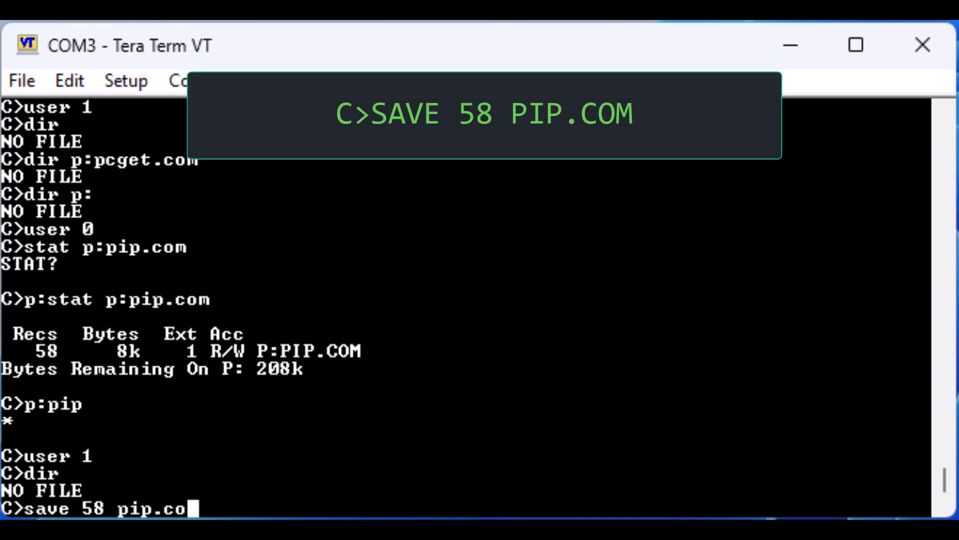
key("Return")
type("p")
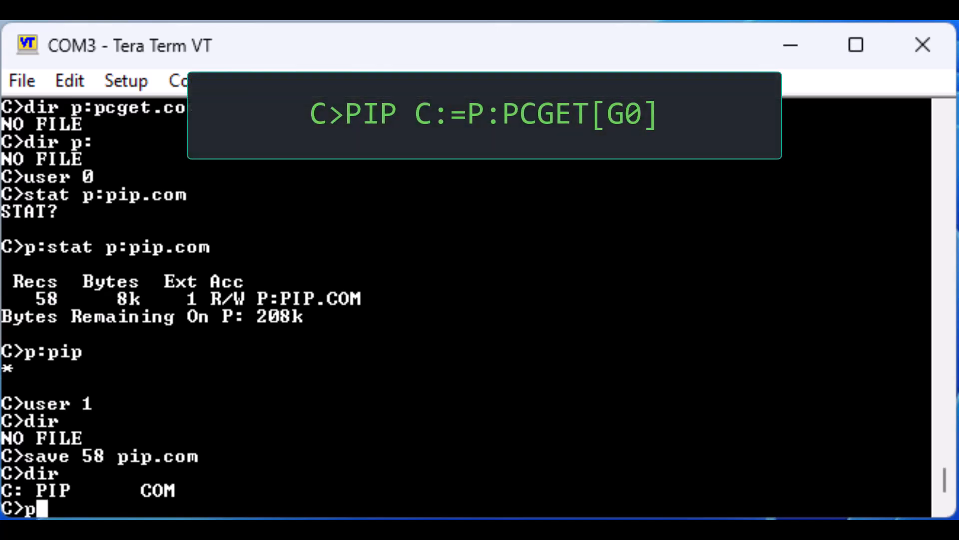
Copy PCGET.COM into user 1 with PIP C:=P:PCGET.COM[G0], then begin a PCGET command.
type("ip")
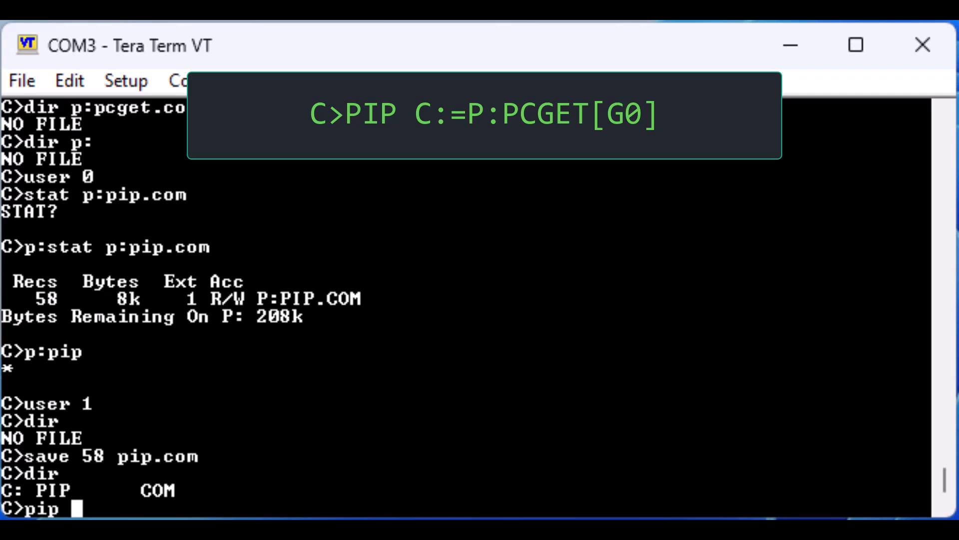
type("c:=p:")
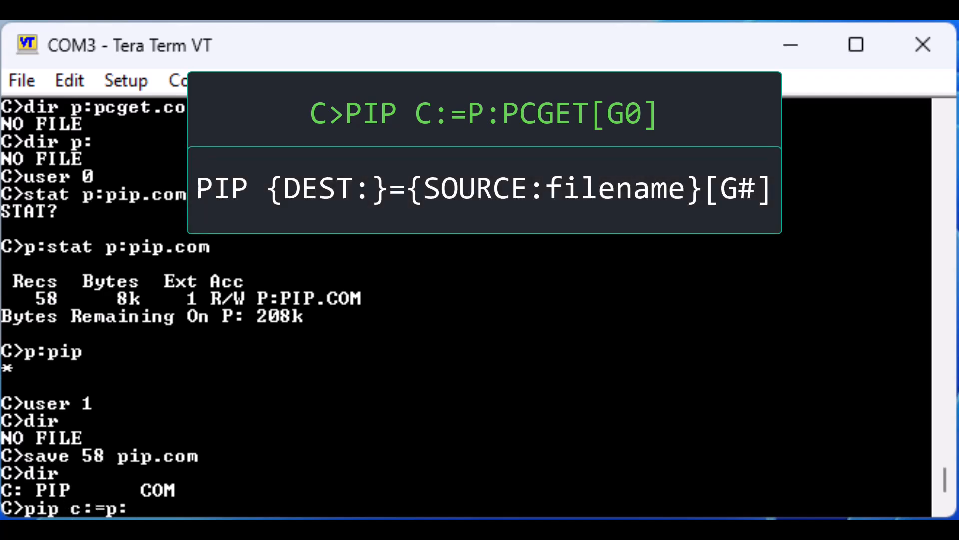
type("pcget")
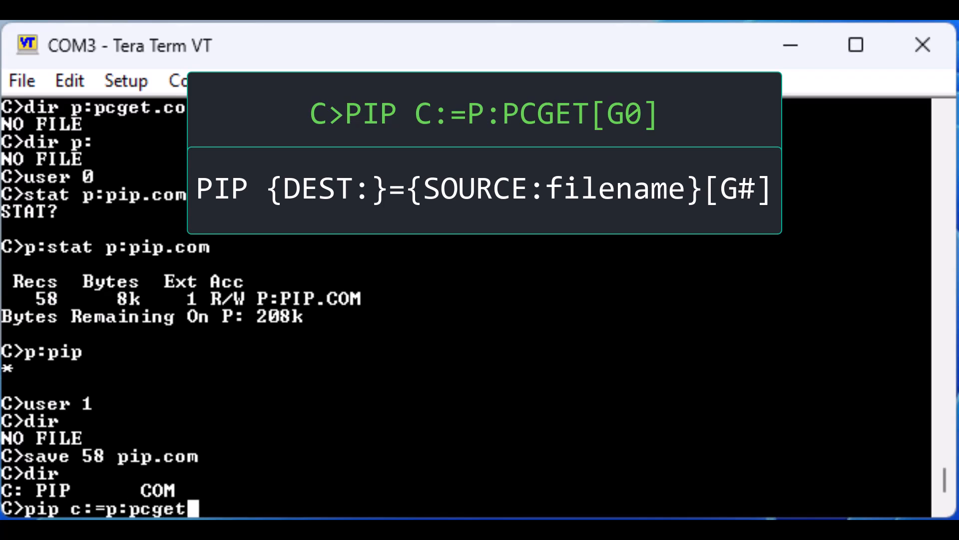
type(".com[G")
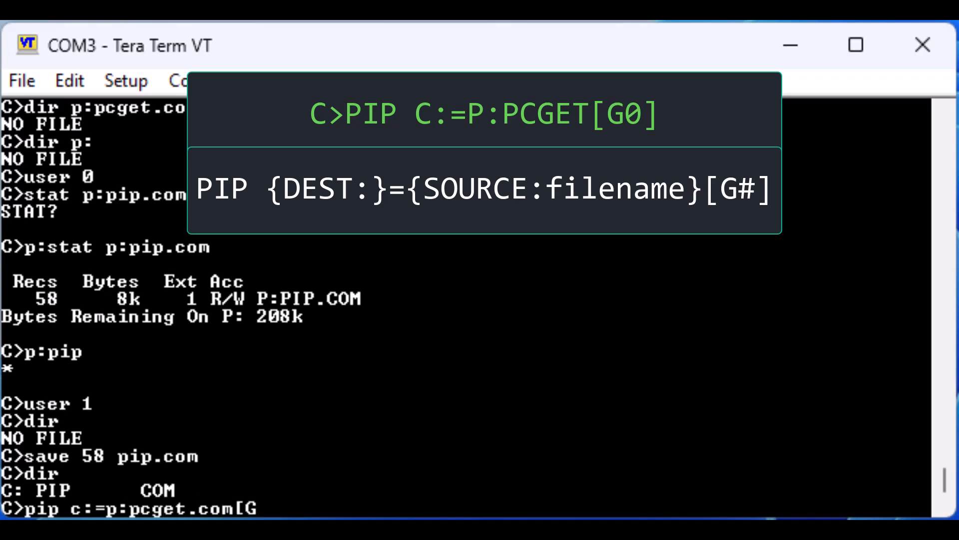
type("0]")
type("dir")
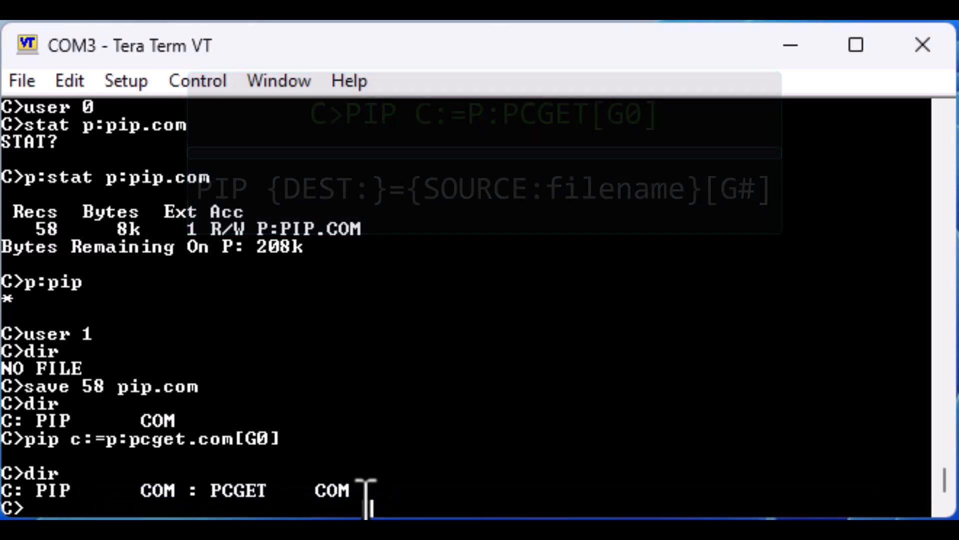
type("pcget")
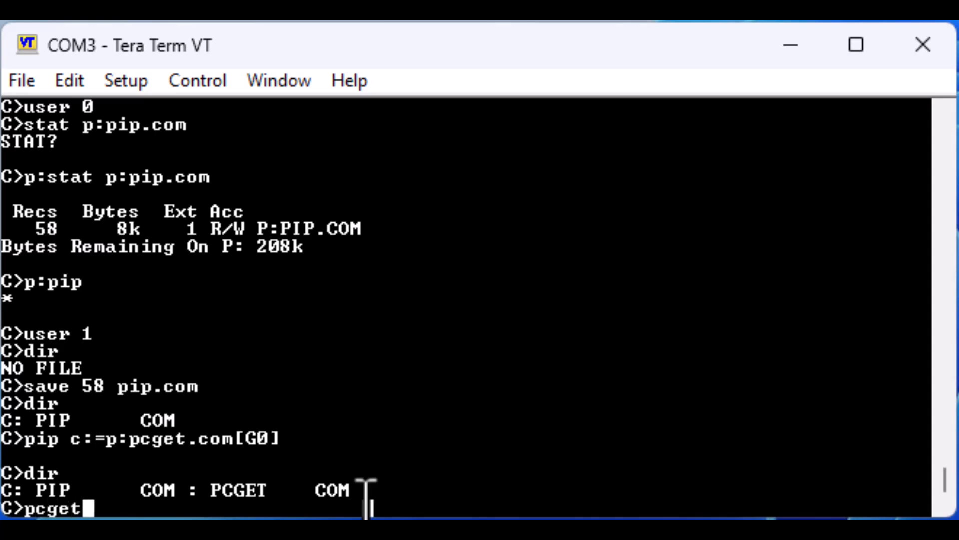
Receive SST.BAS with PCGET over XMODEM, then copy MBASIC.COM from P: using [G0].
type("sst.bas")
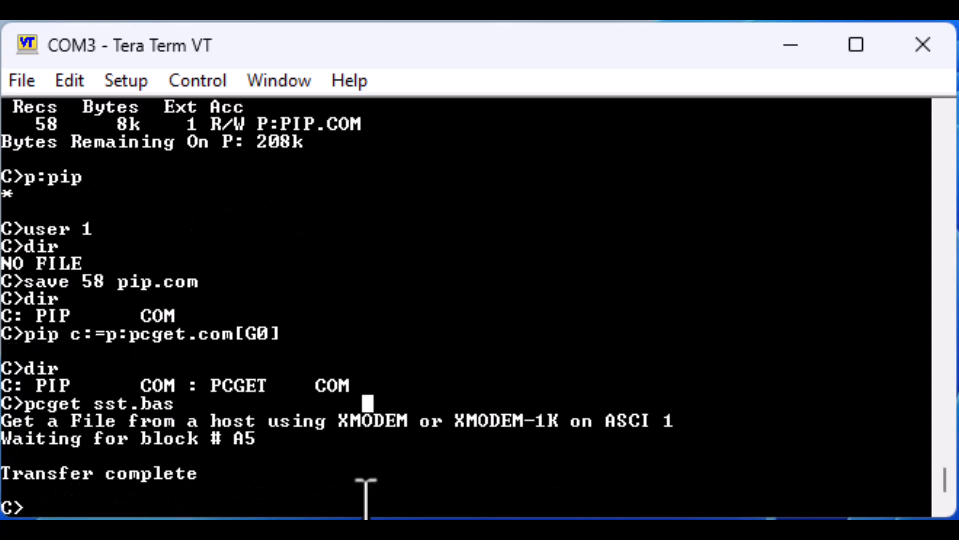
type("p")
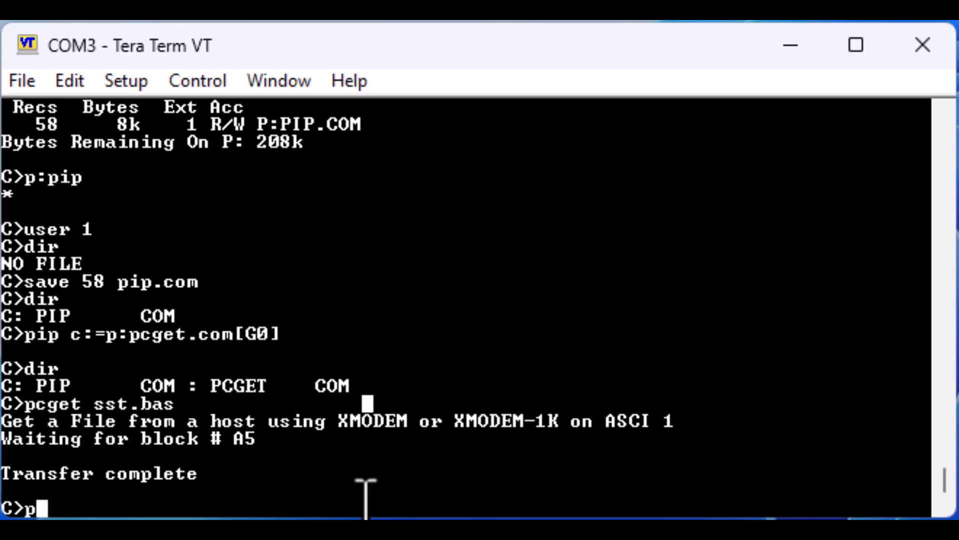
type("ip")
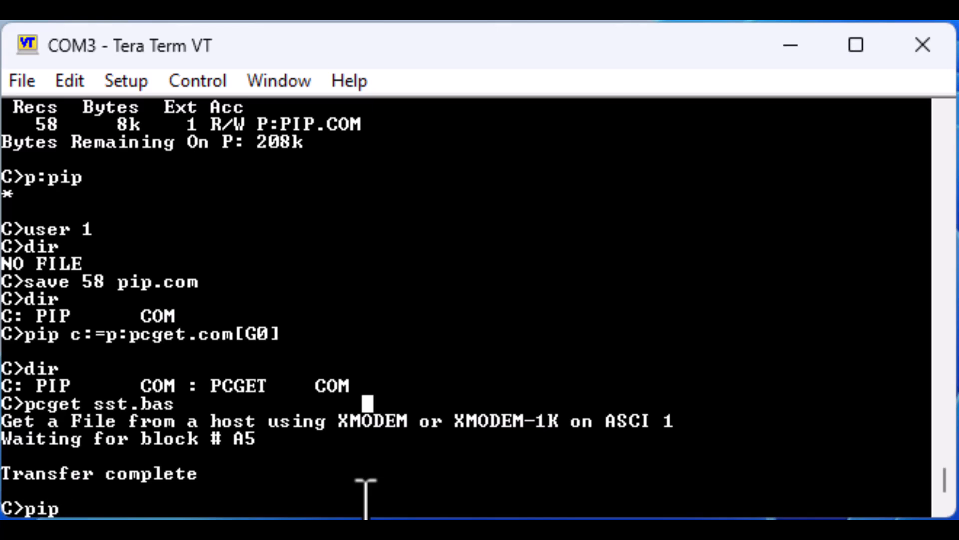
type("c:=")
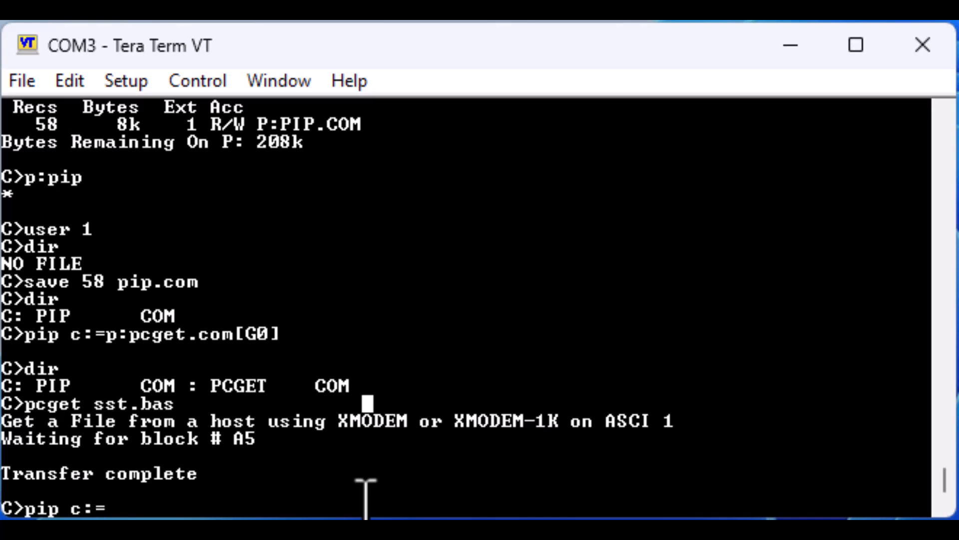
type("p:mbasic")
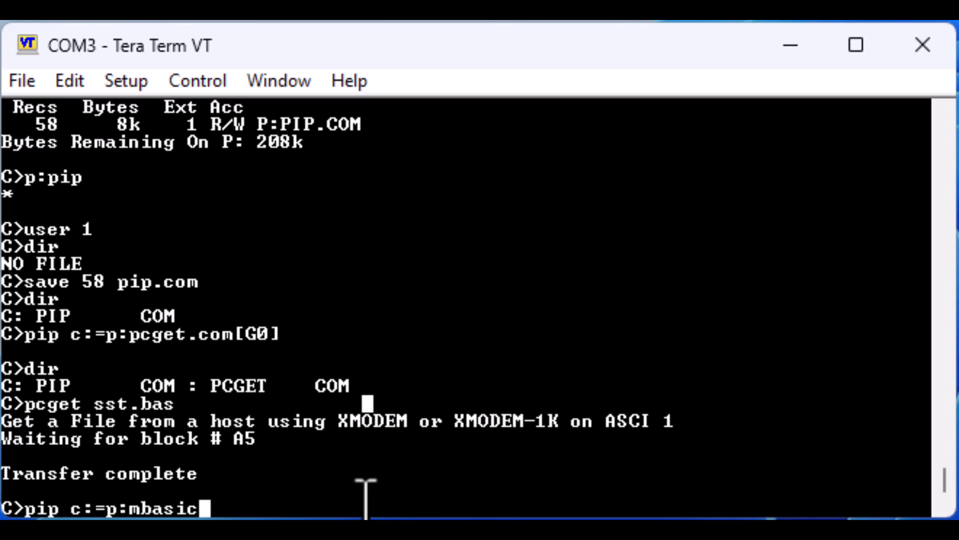
type(".com[G0")
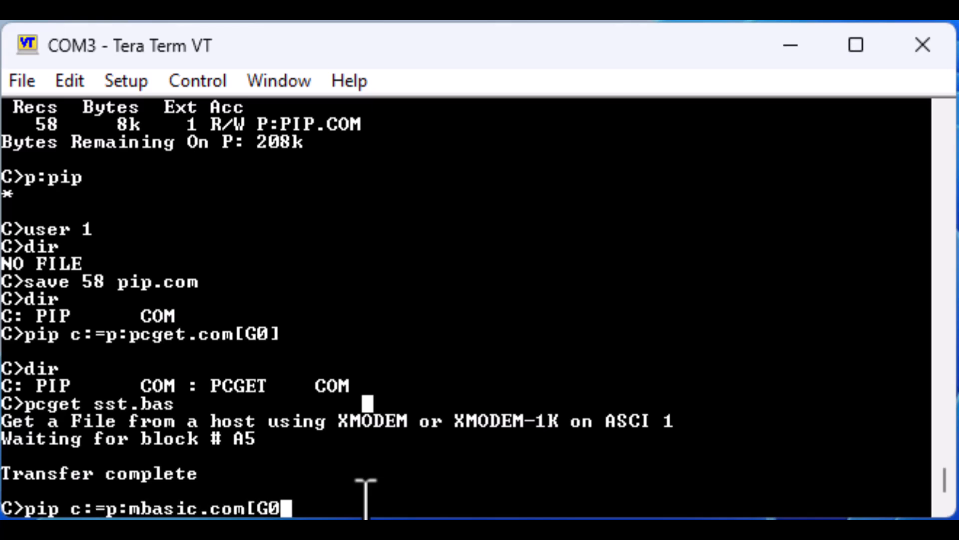
key("Return")
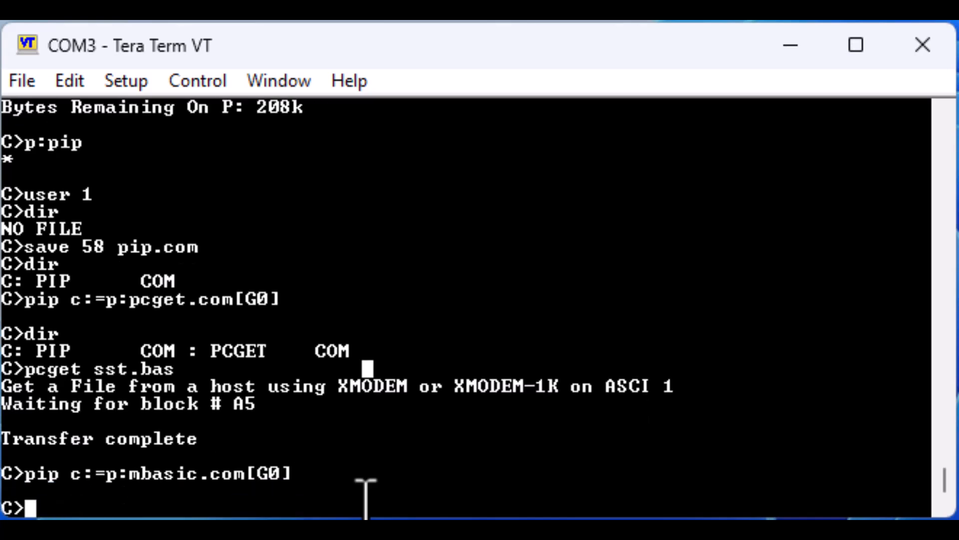
Start Super Star Trek with MBASIC SST.BAS, then resign the mission with XXX.
type("mb")
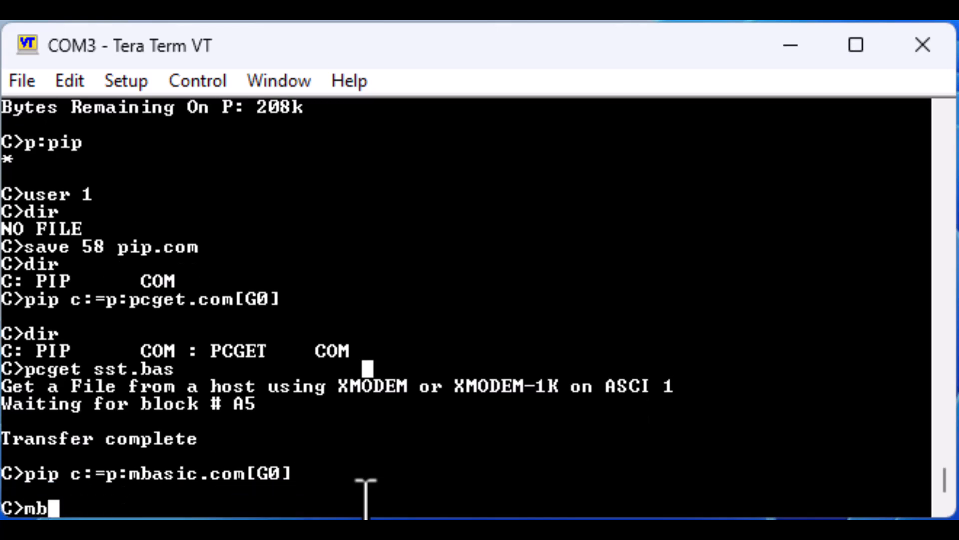
type("asic ss")
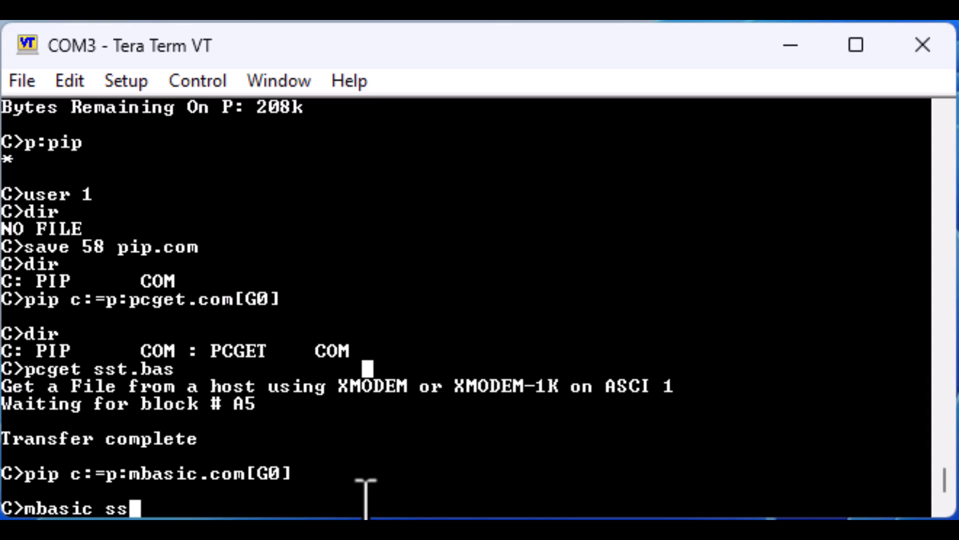
type("t.b")
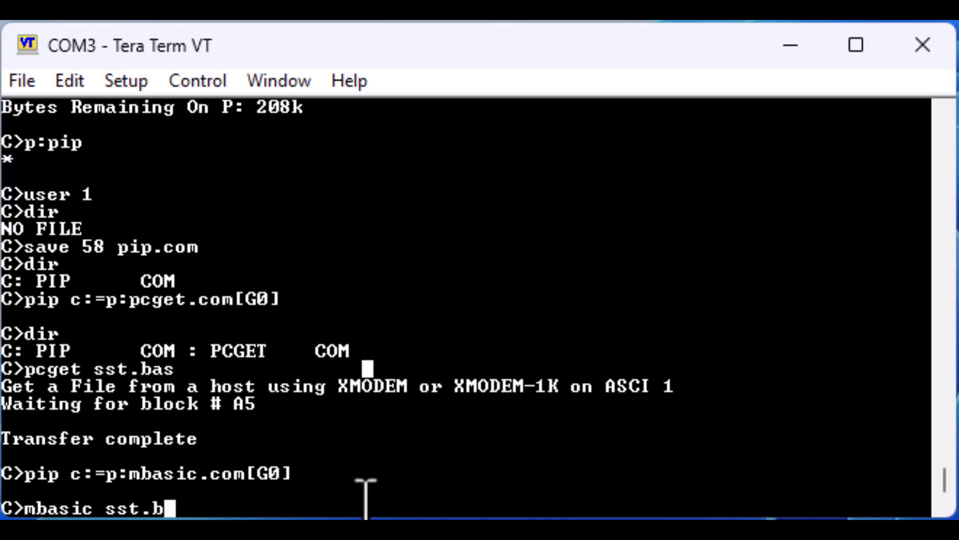
type("as")
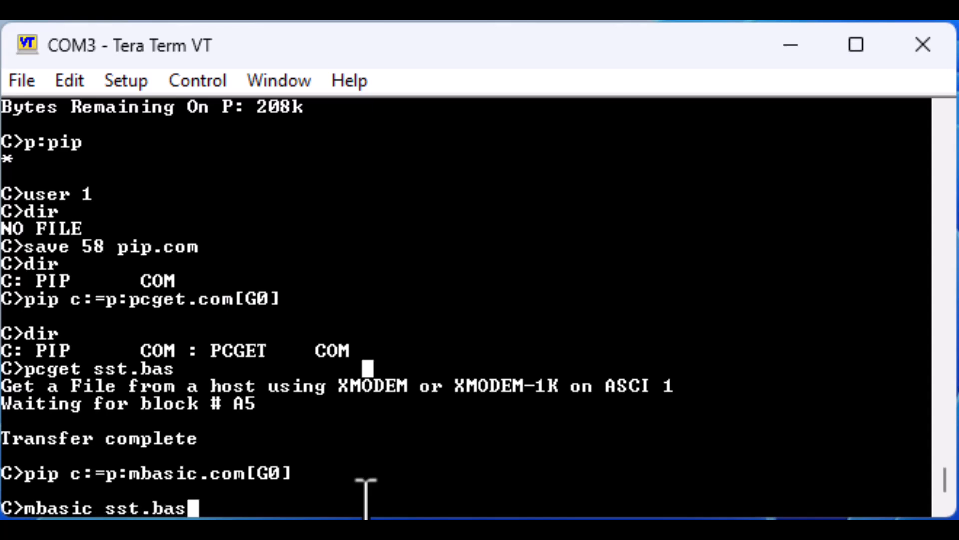
key("Return")
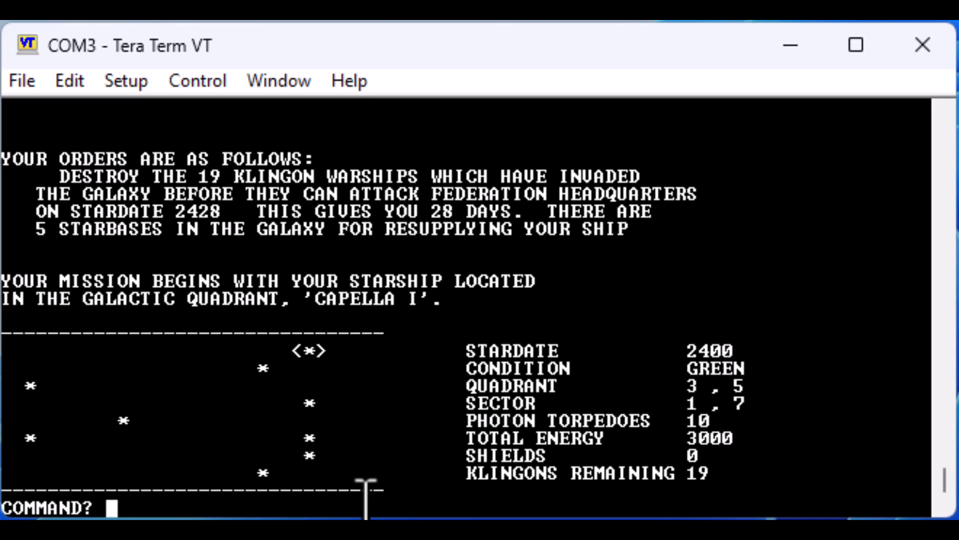
type("xxx")
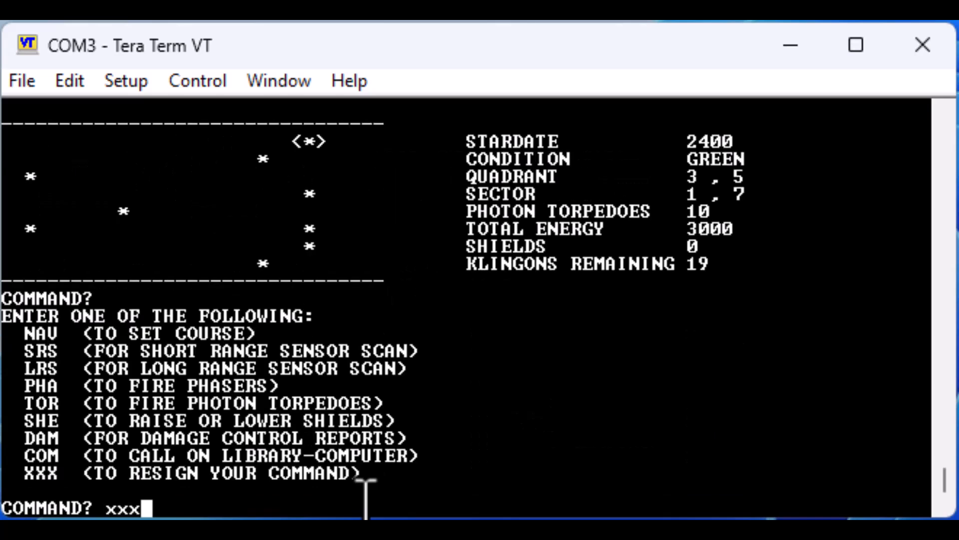
key("Return")
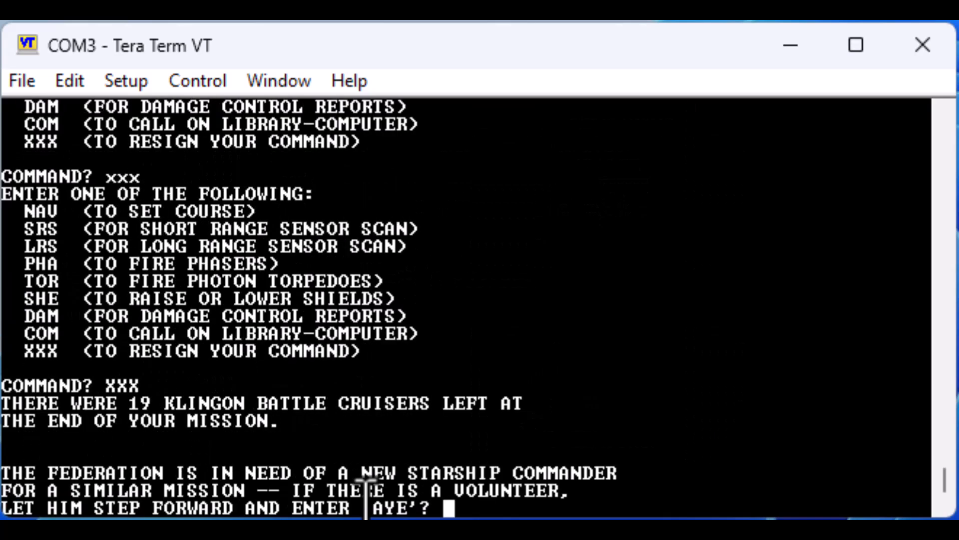